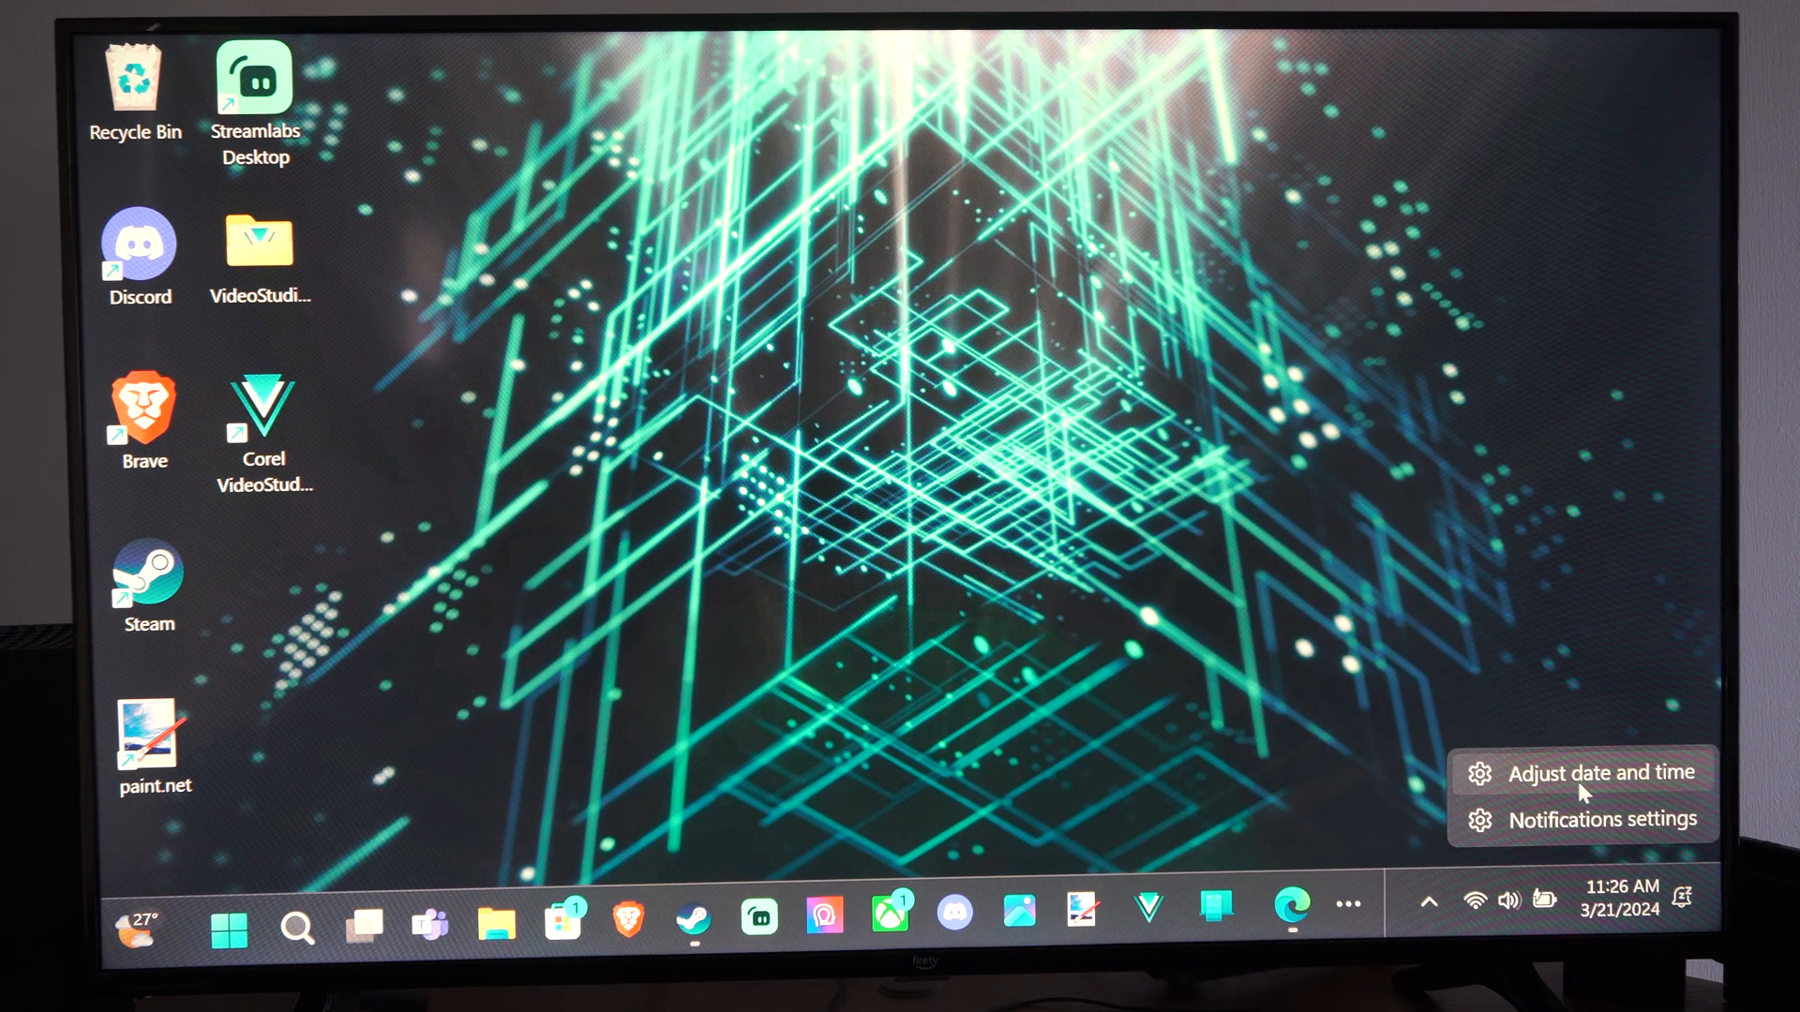
Open the Date & time settings from the taskbar clock.
{"action": "left_click", "coordinate": [1599, 772]}
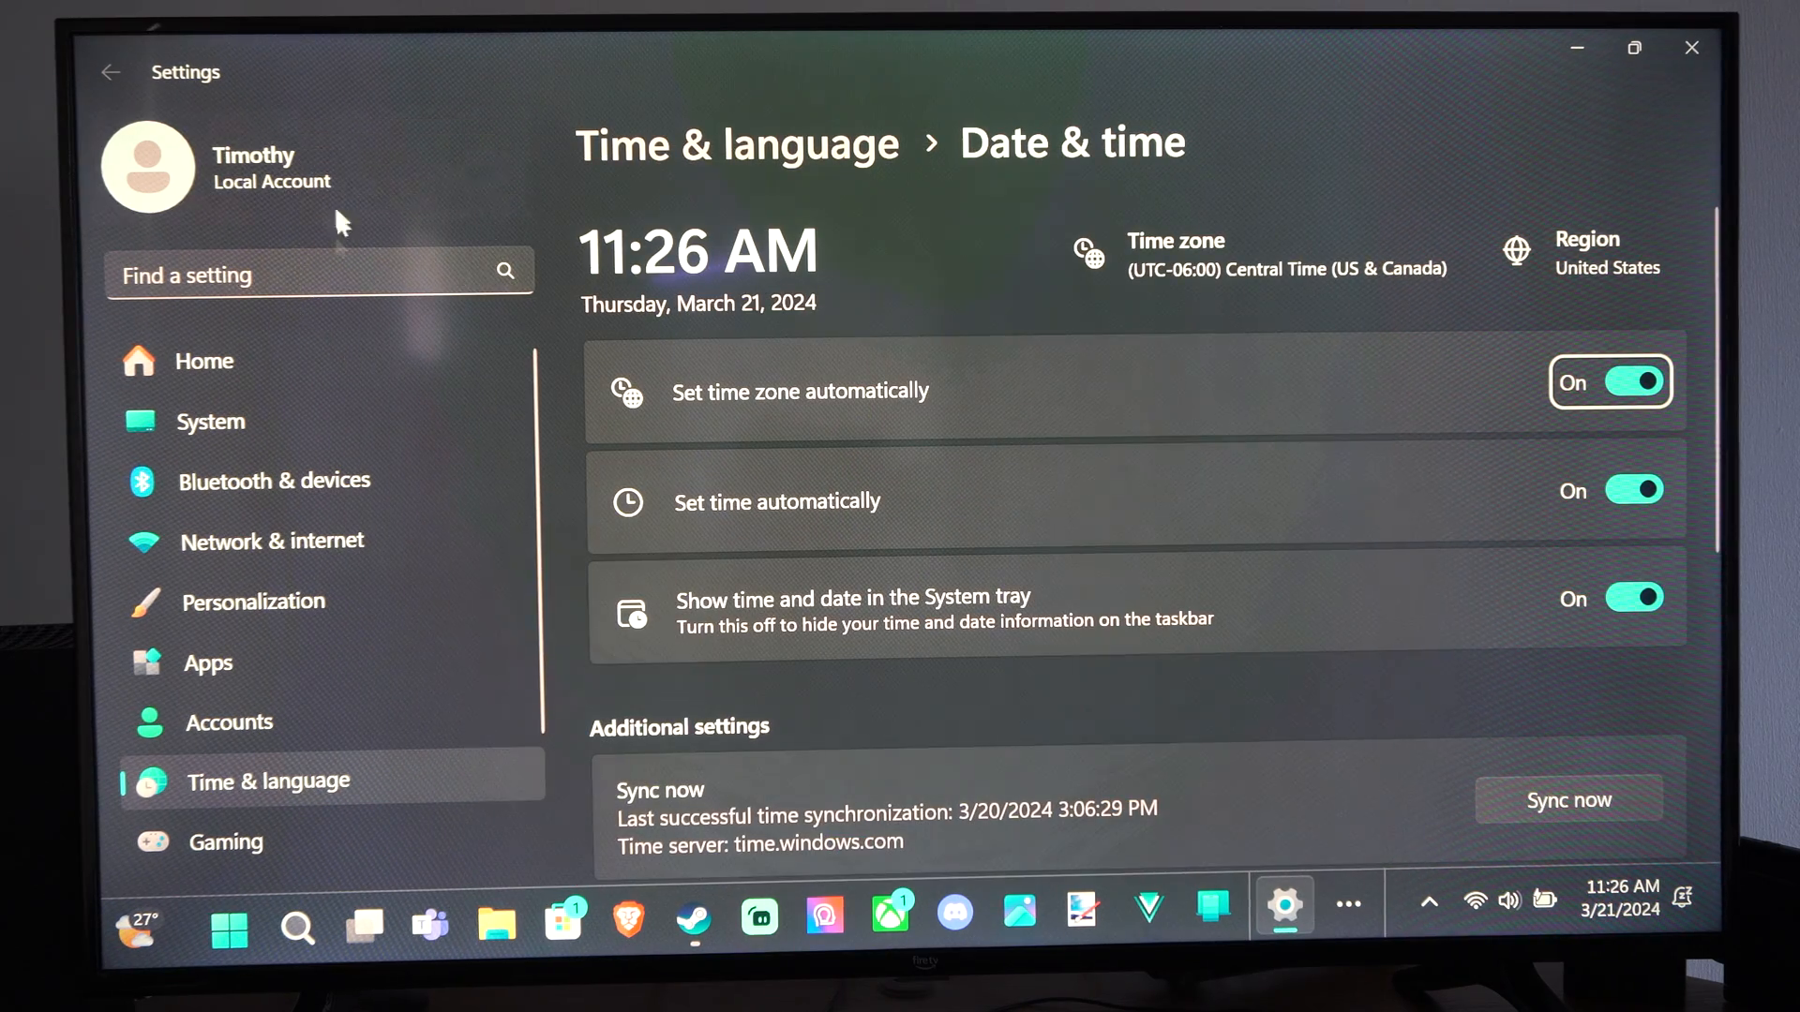
{"action": "mouse_move", "coordinate": [204, 360]}
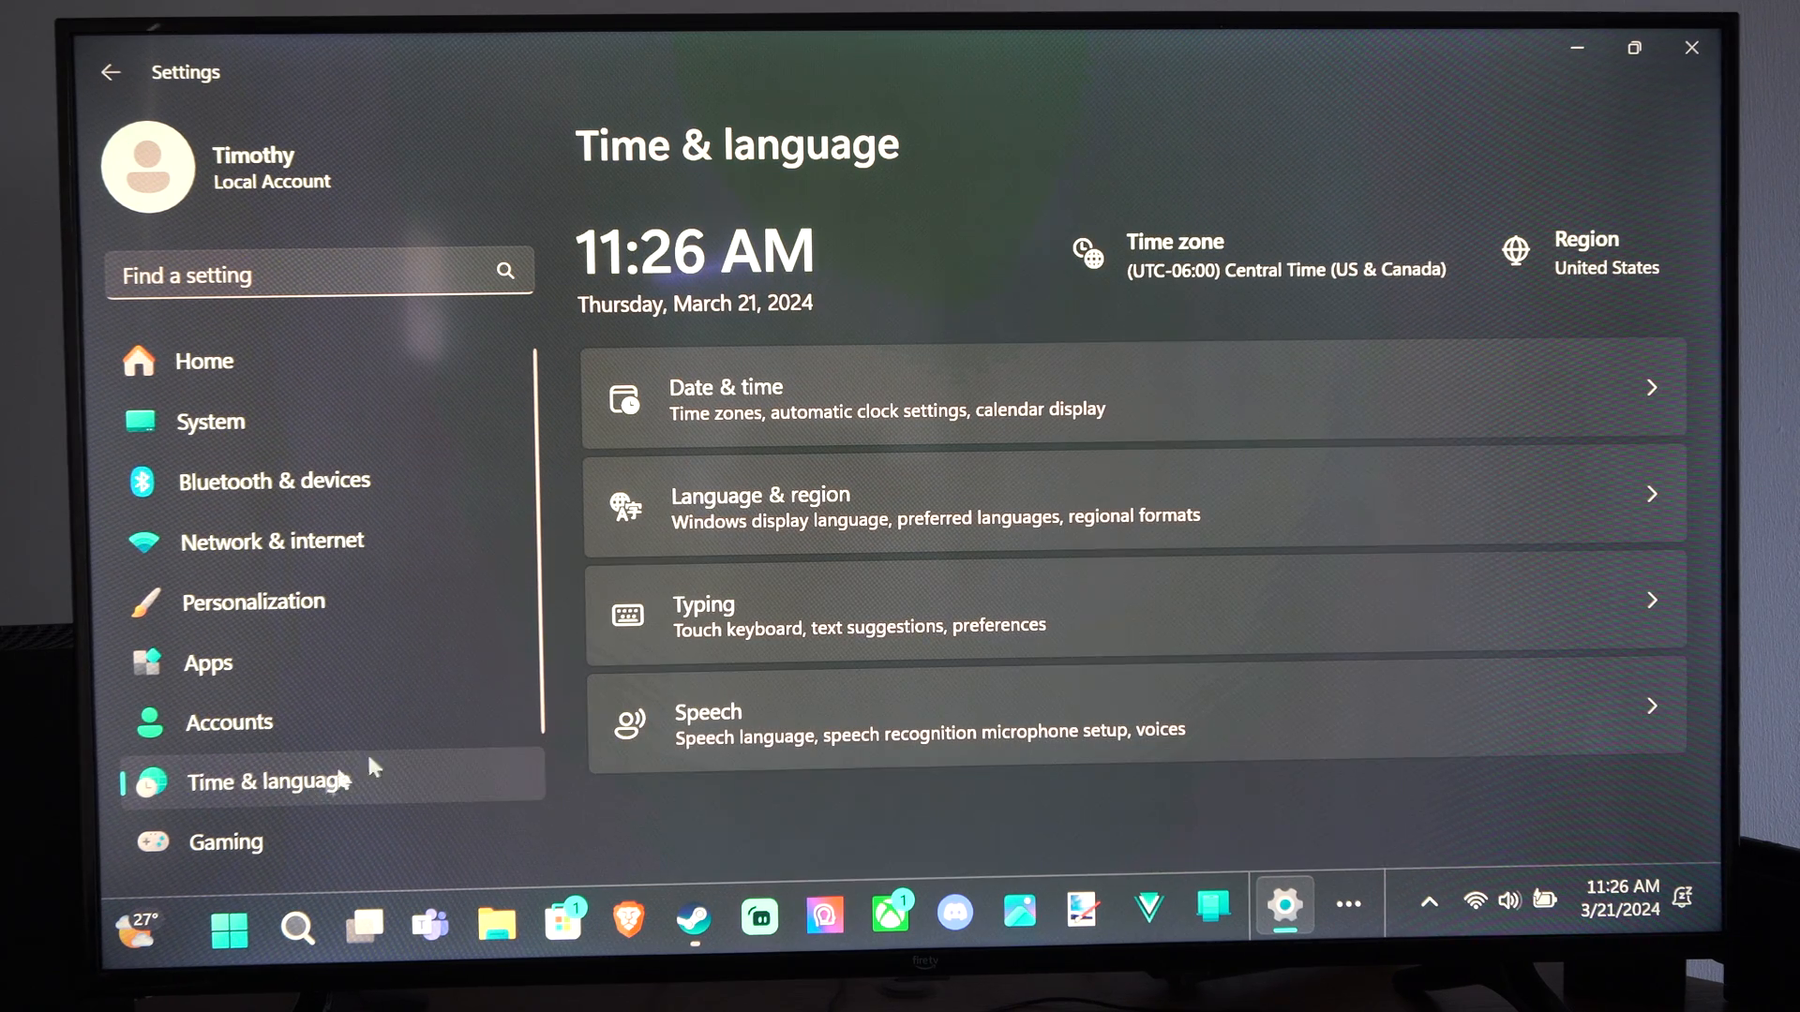
{"action": "mouse_move", "coordinate": [1017, 399]}
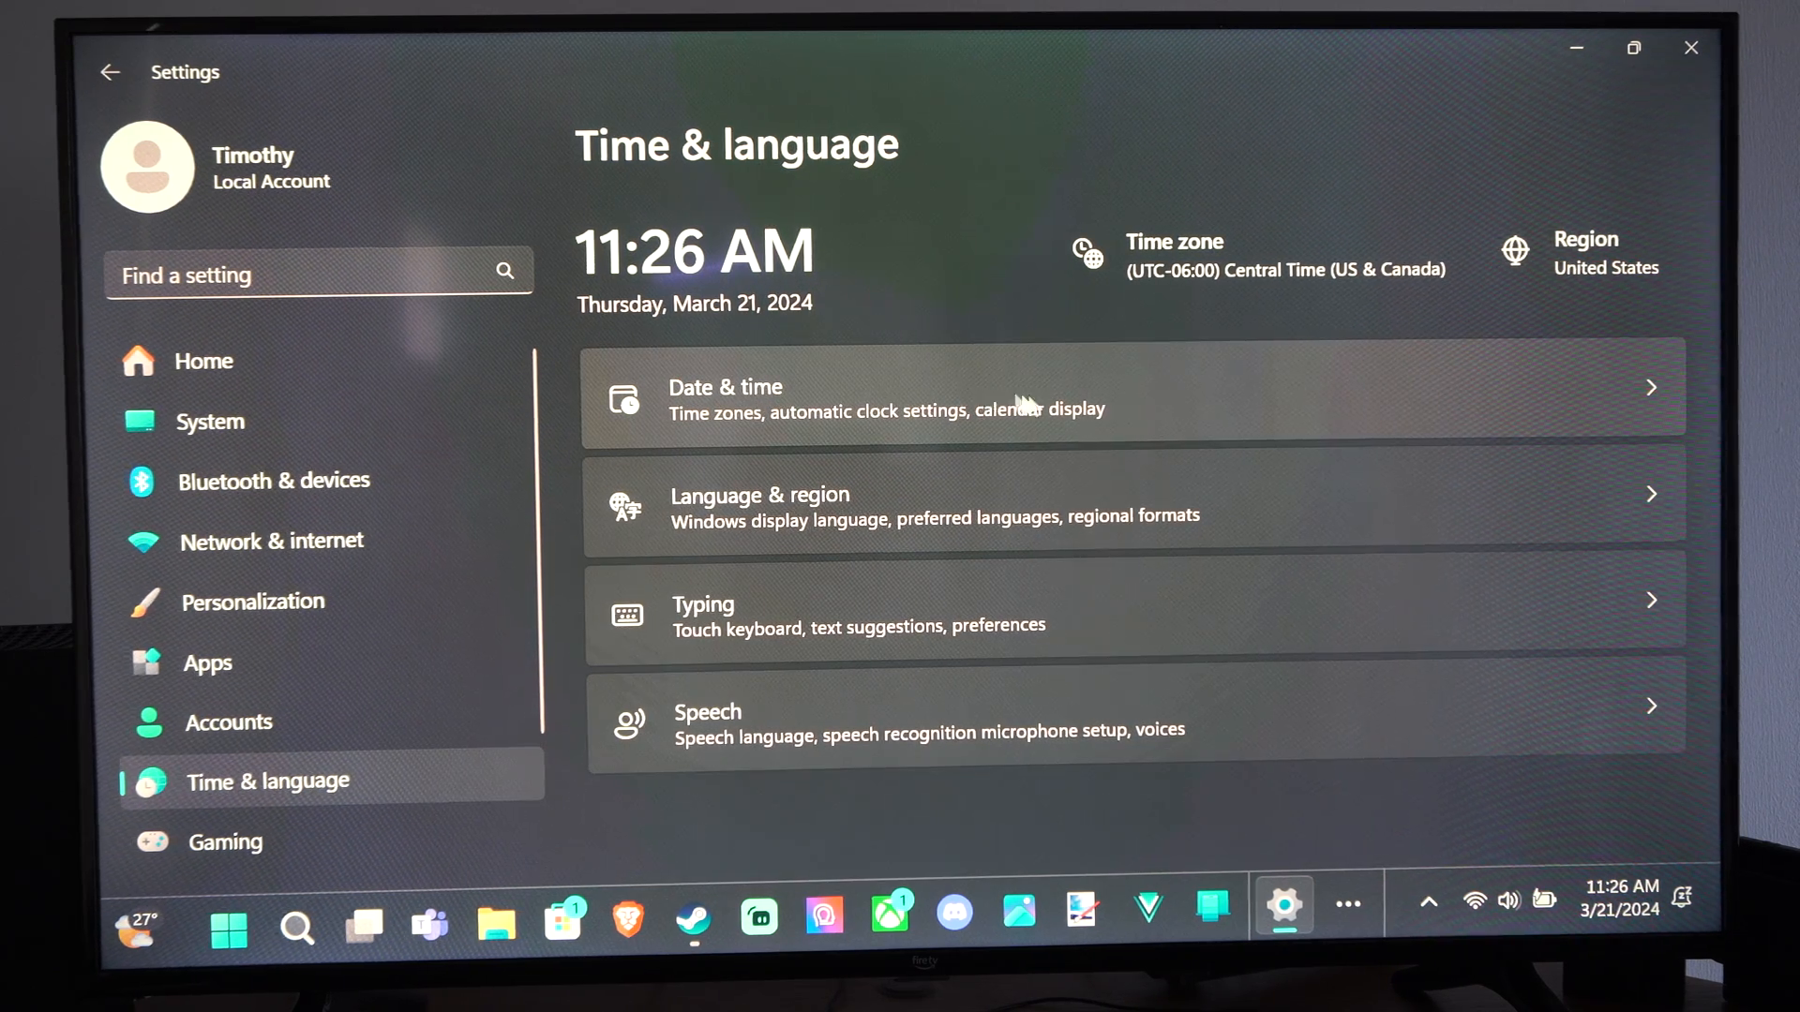
Turn off Set time automatically and bring up the manual Change date and time dialog.
{"action": "left_click", "coordinate": [1033, 388]}
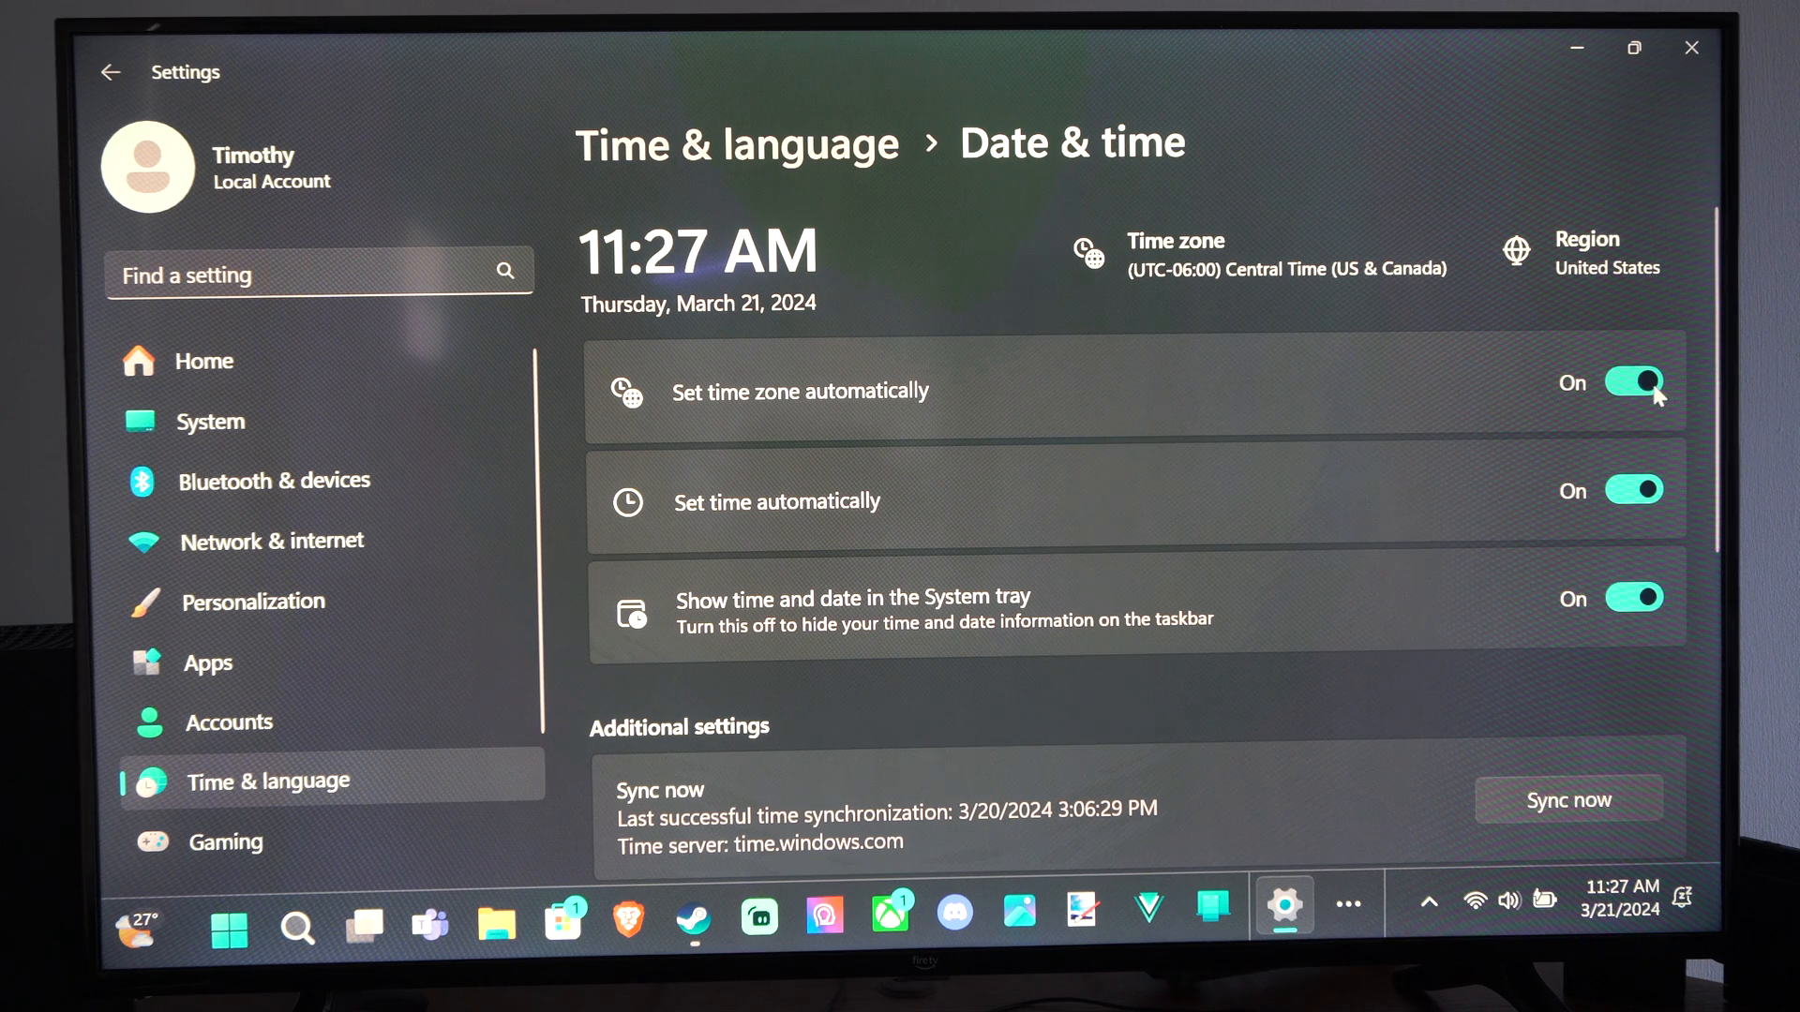
{"action": "left_click", "coordinate": [1633, 491]}
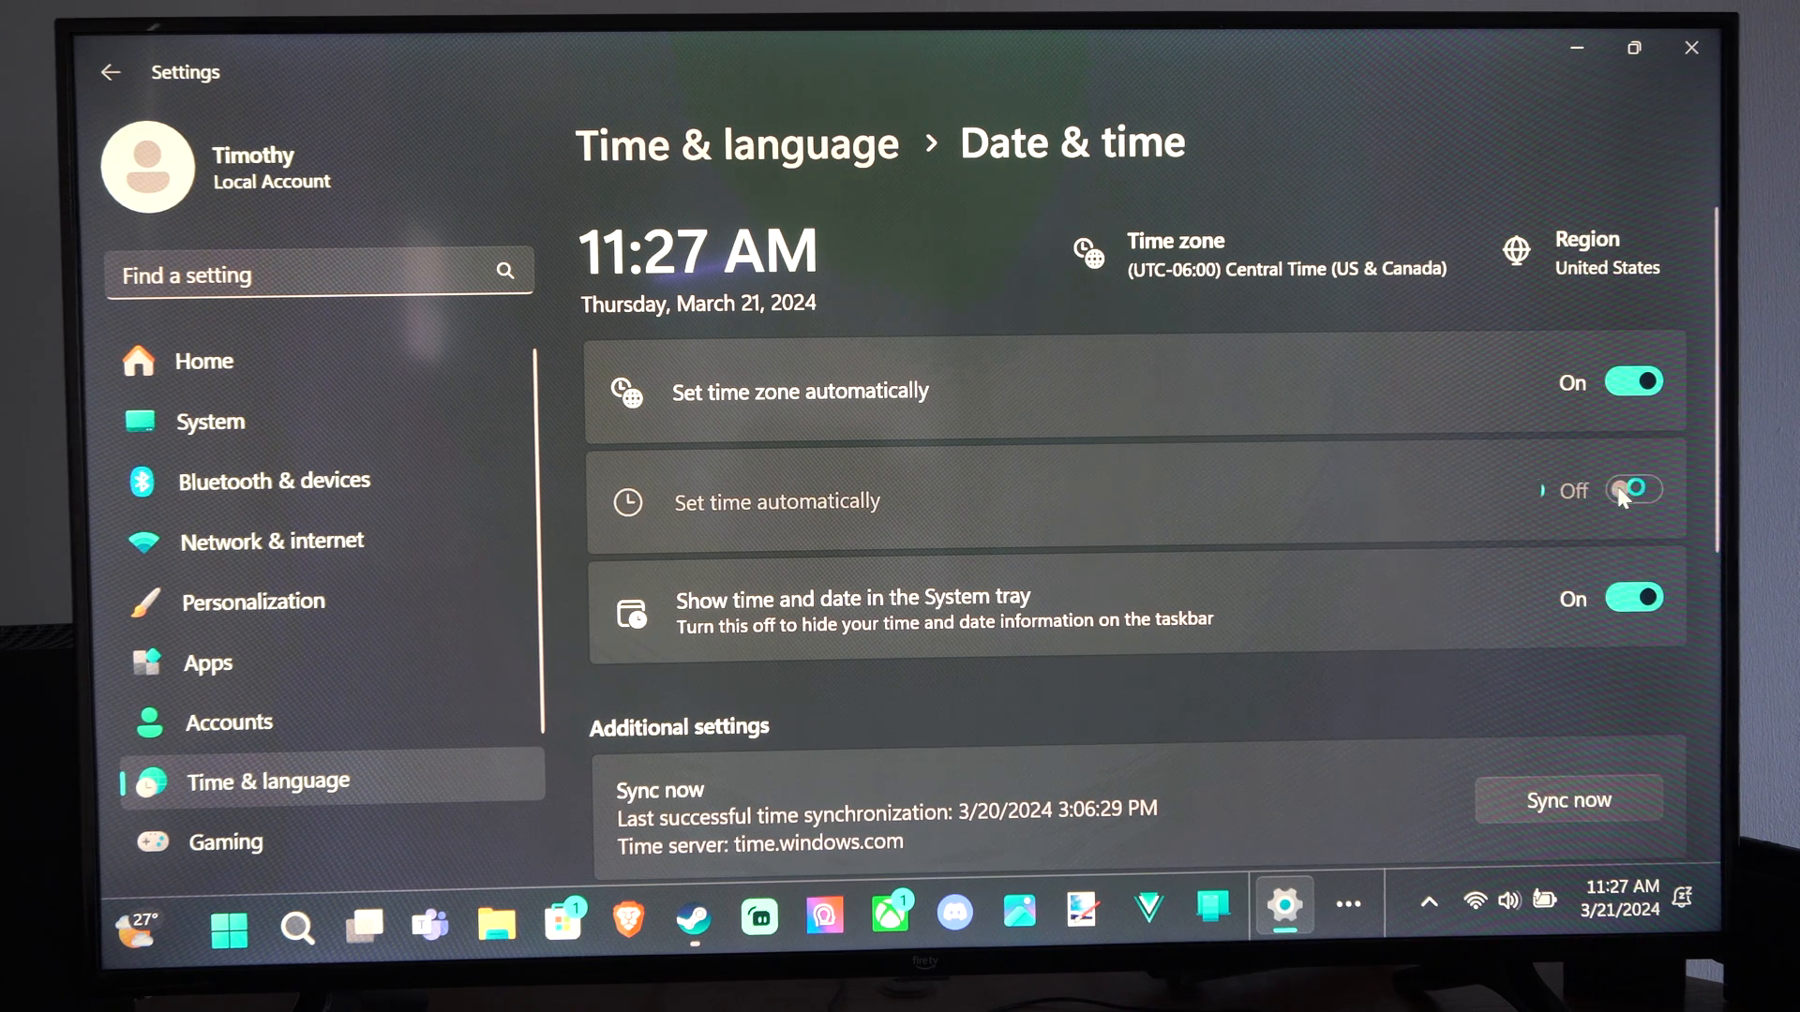
{"action": "left_click", "coordinate": [1632, 489]}
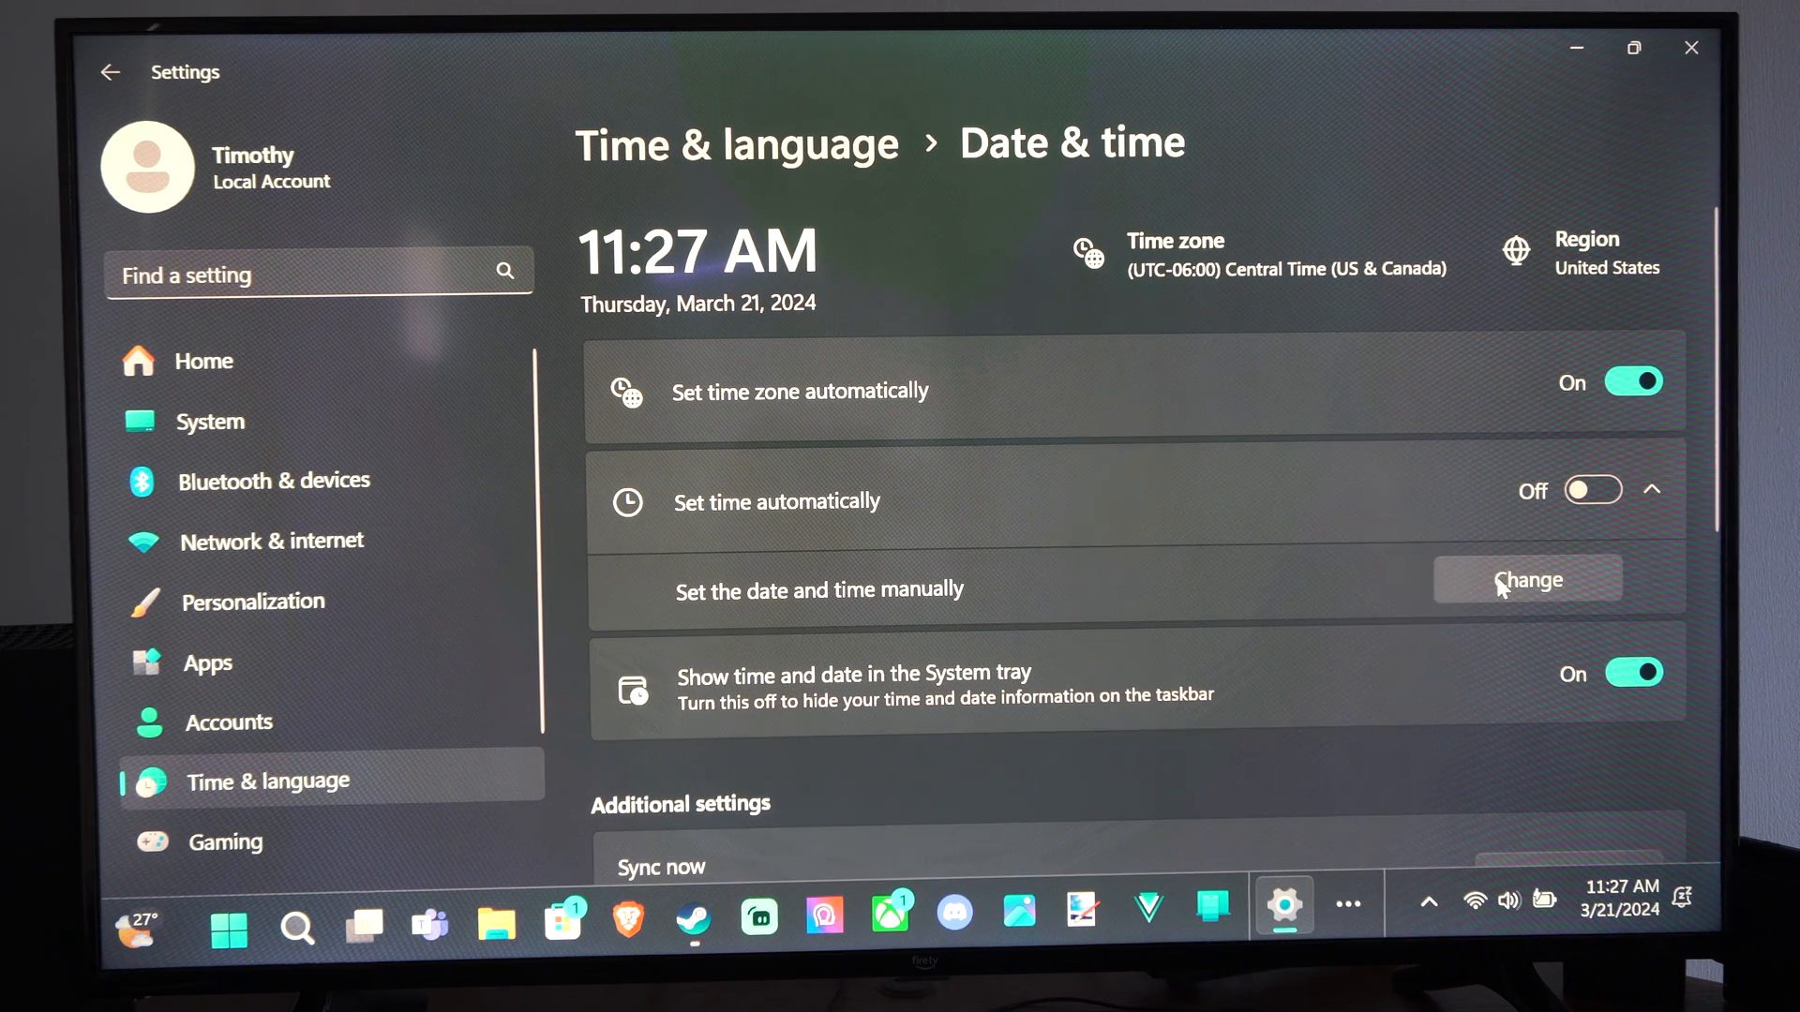
{"action": "left_click", "coordinate": [1525, 579]}
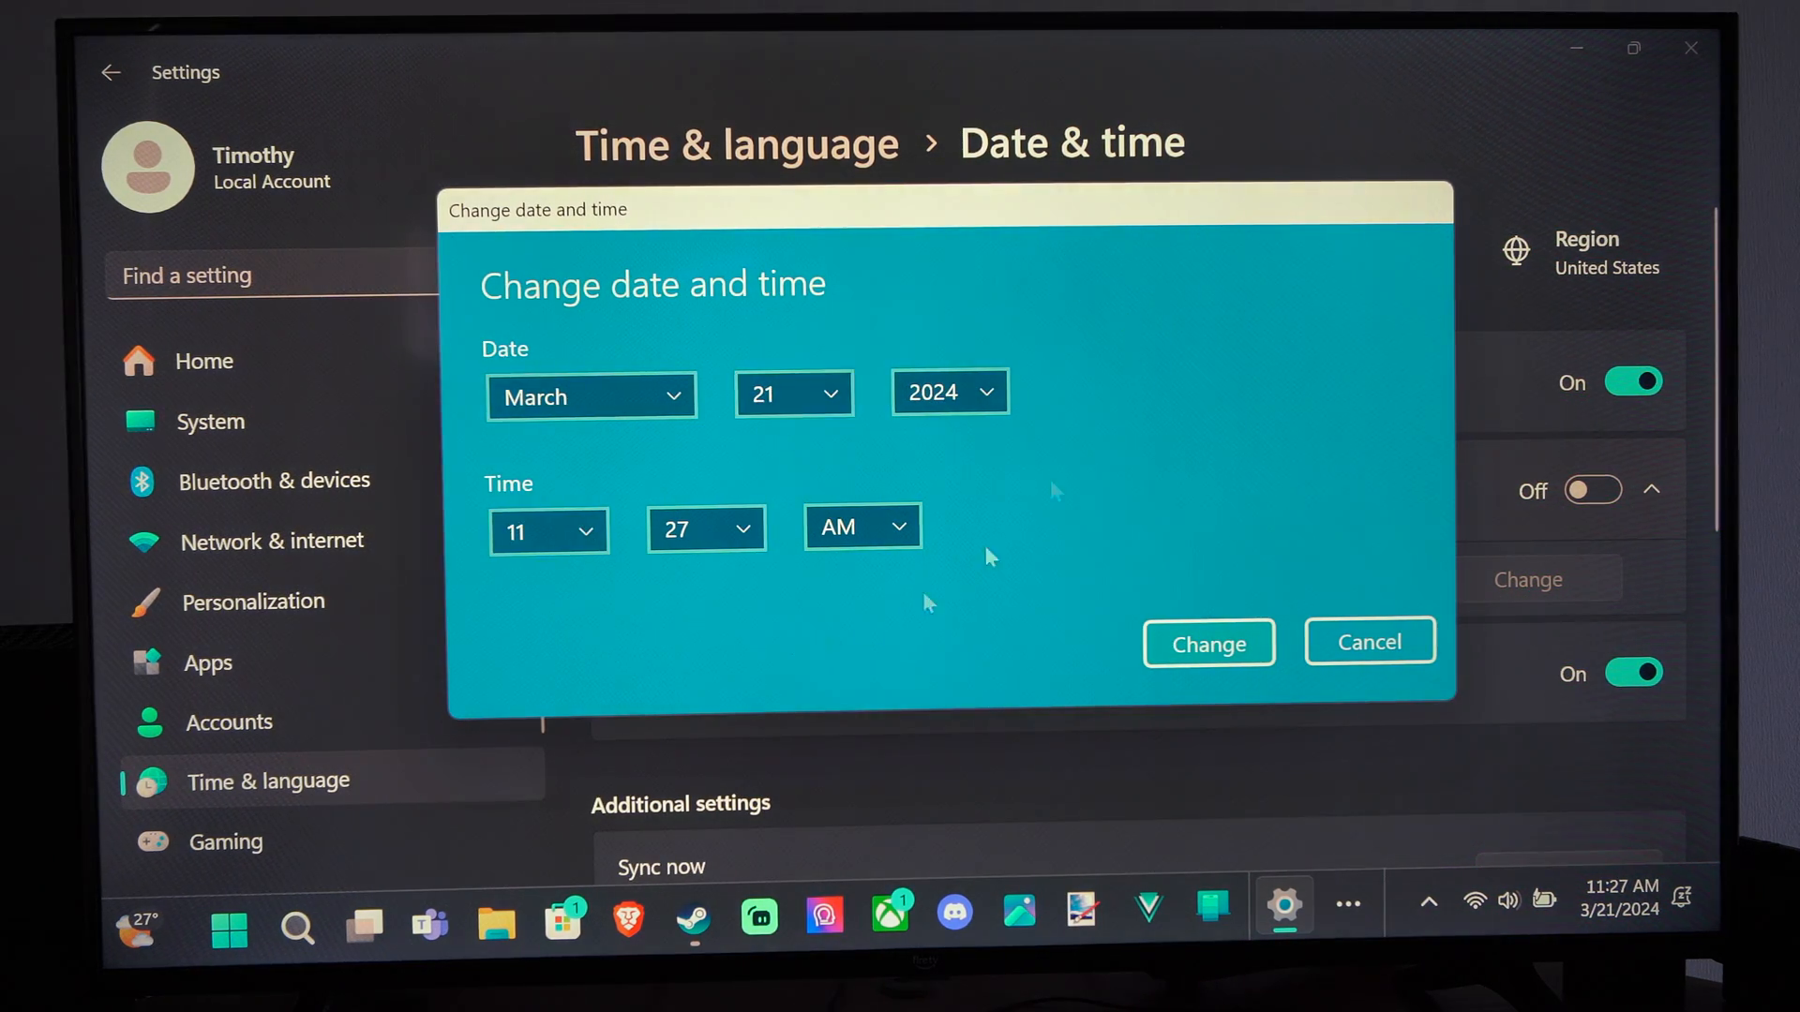
{"action": "mouse_move", "coordinate": [643, 396]}
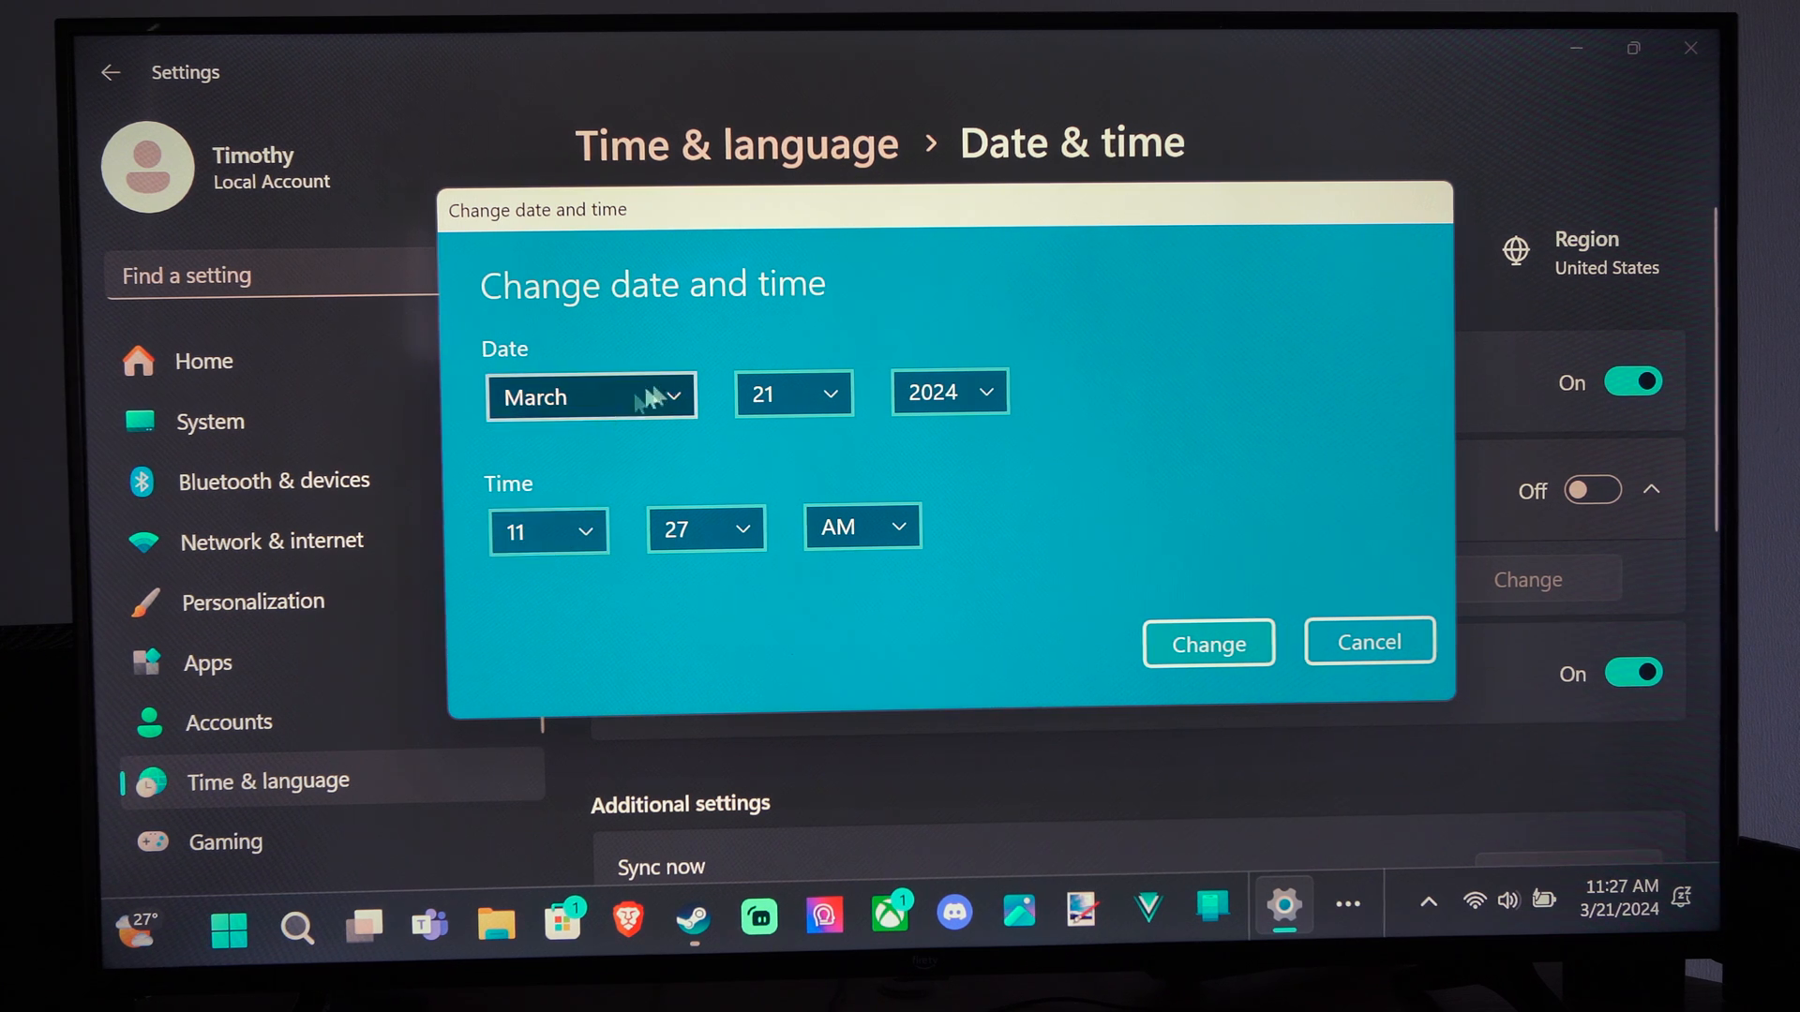
{"action": "mouse_move", "coordinate": [1232, 692]}
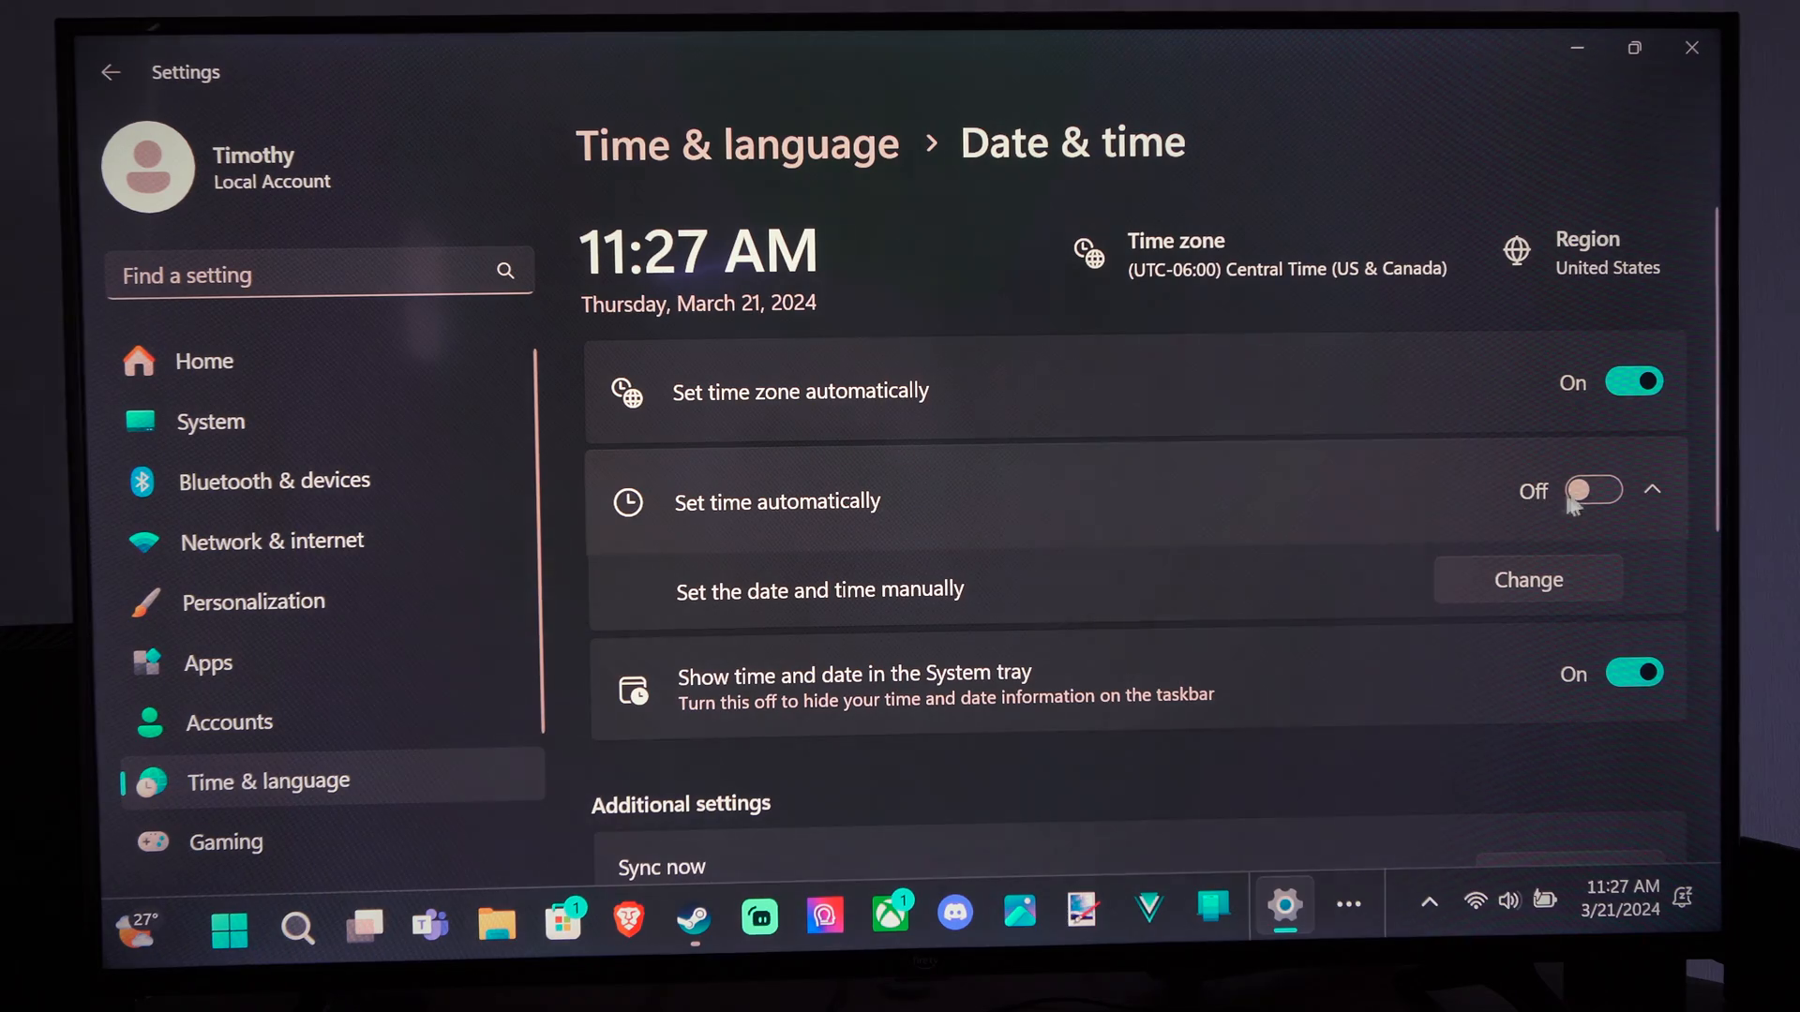
Turn automatic time back on and sync the clock with time.windows.com.
{"action": "left_click", "coordinate": [1594, 490]}
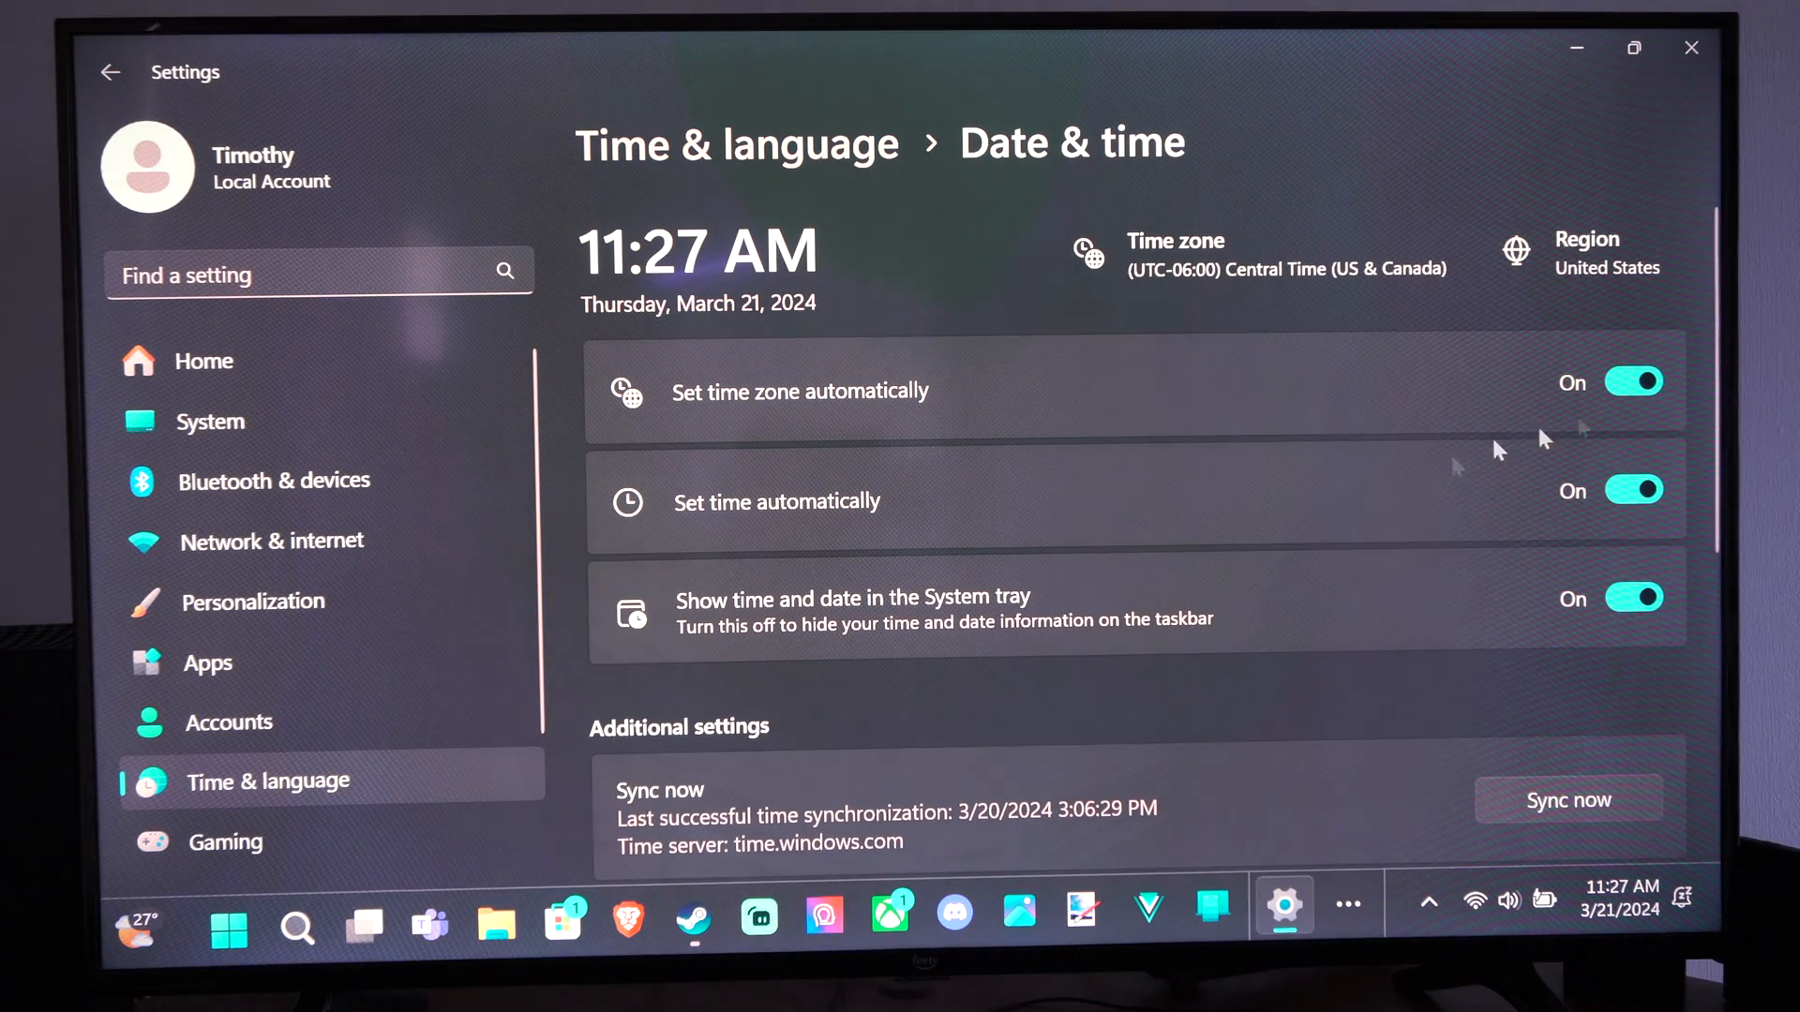
{"action": "scroll", "scroll_direction": "down", "scroll_amount": 3}
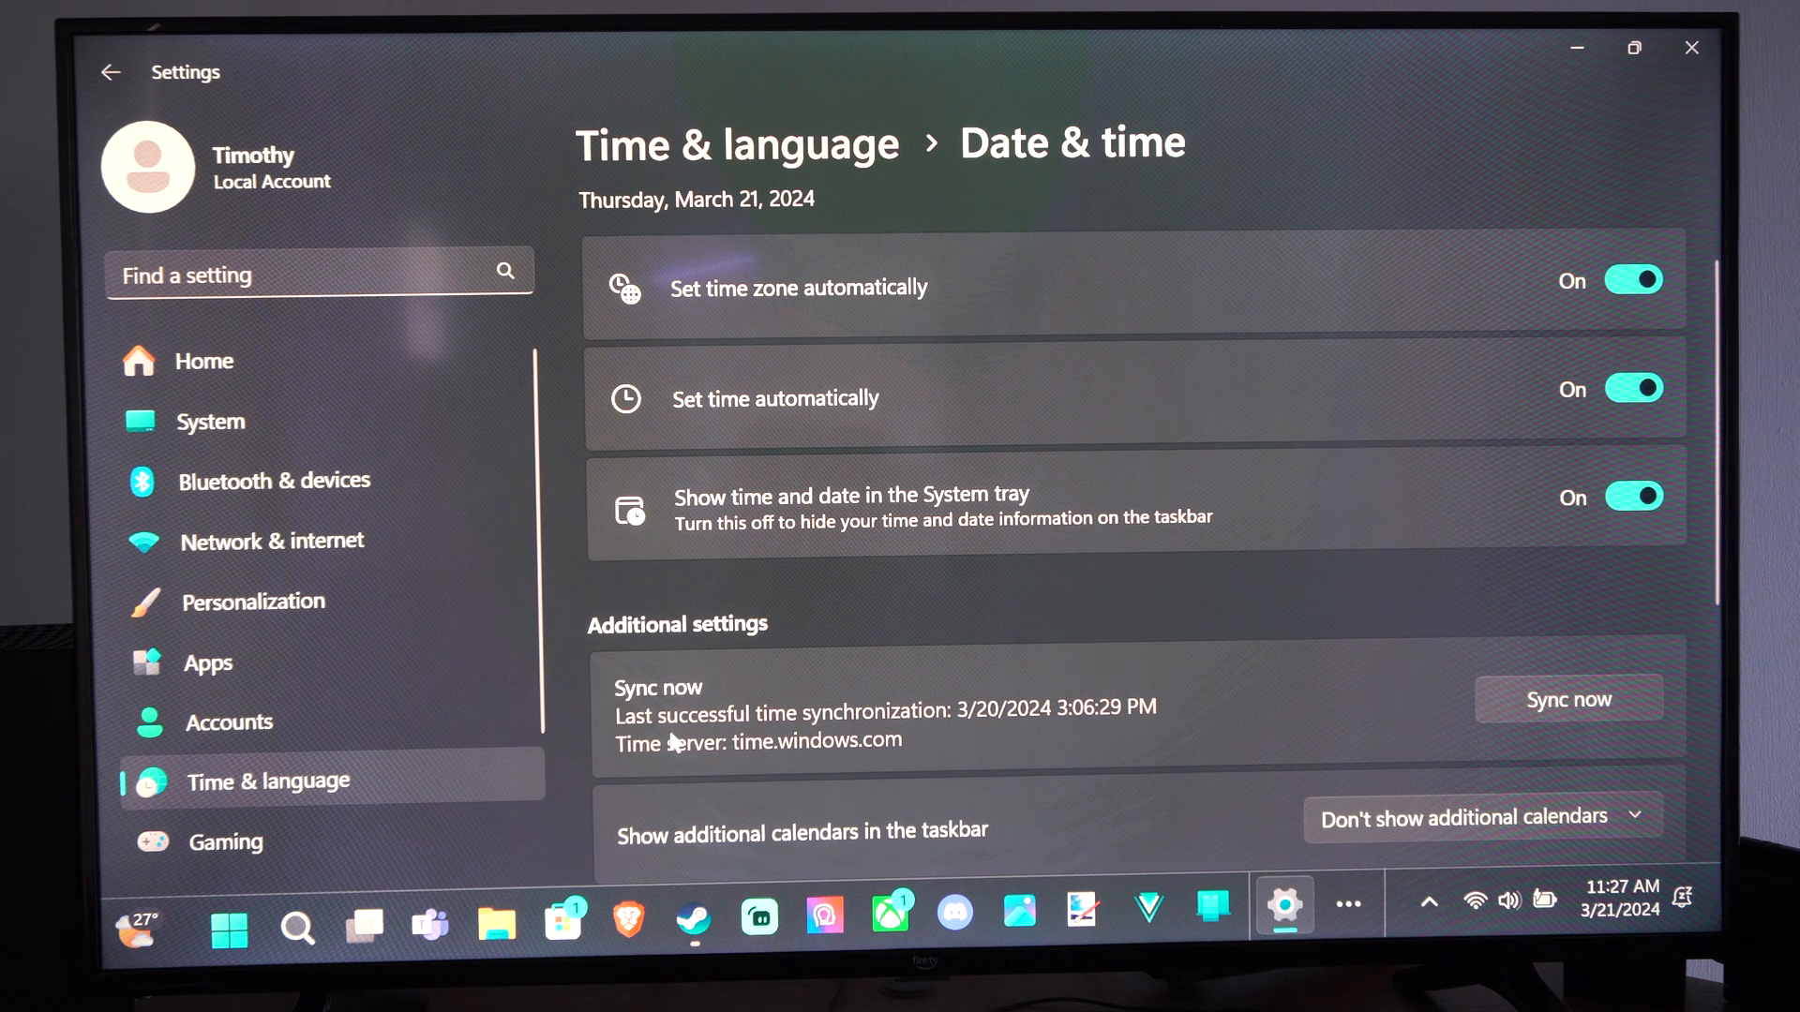
{"action": "mouse_move", "coordinate": [1019, 721]}
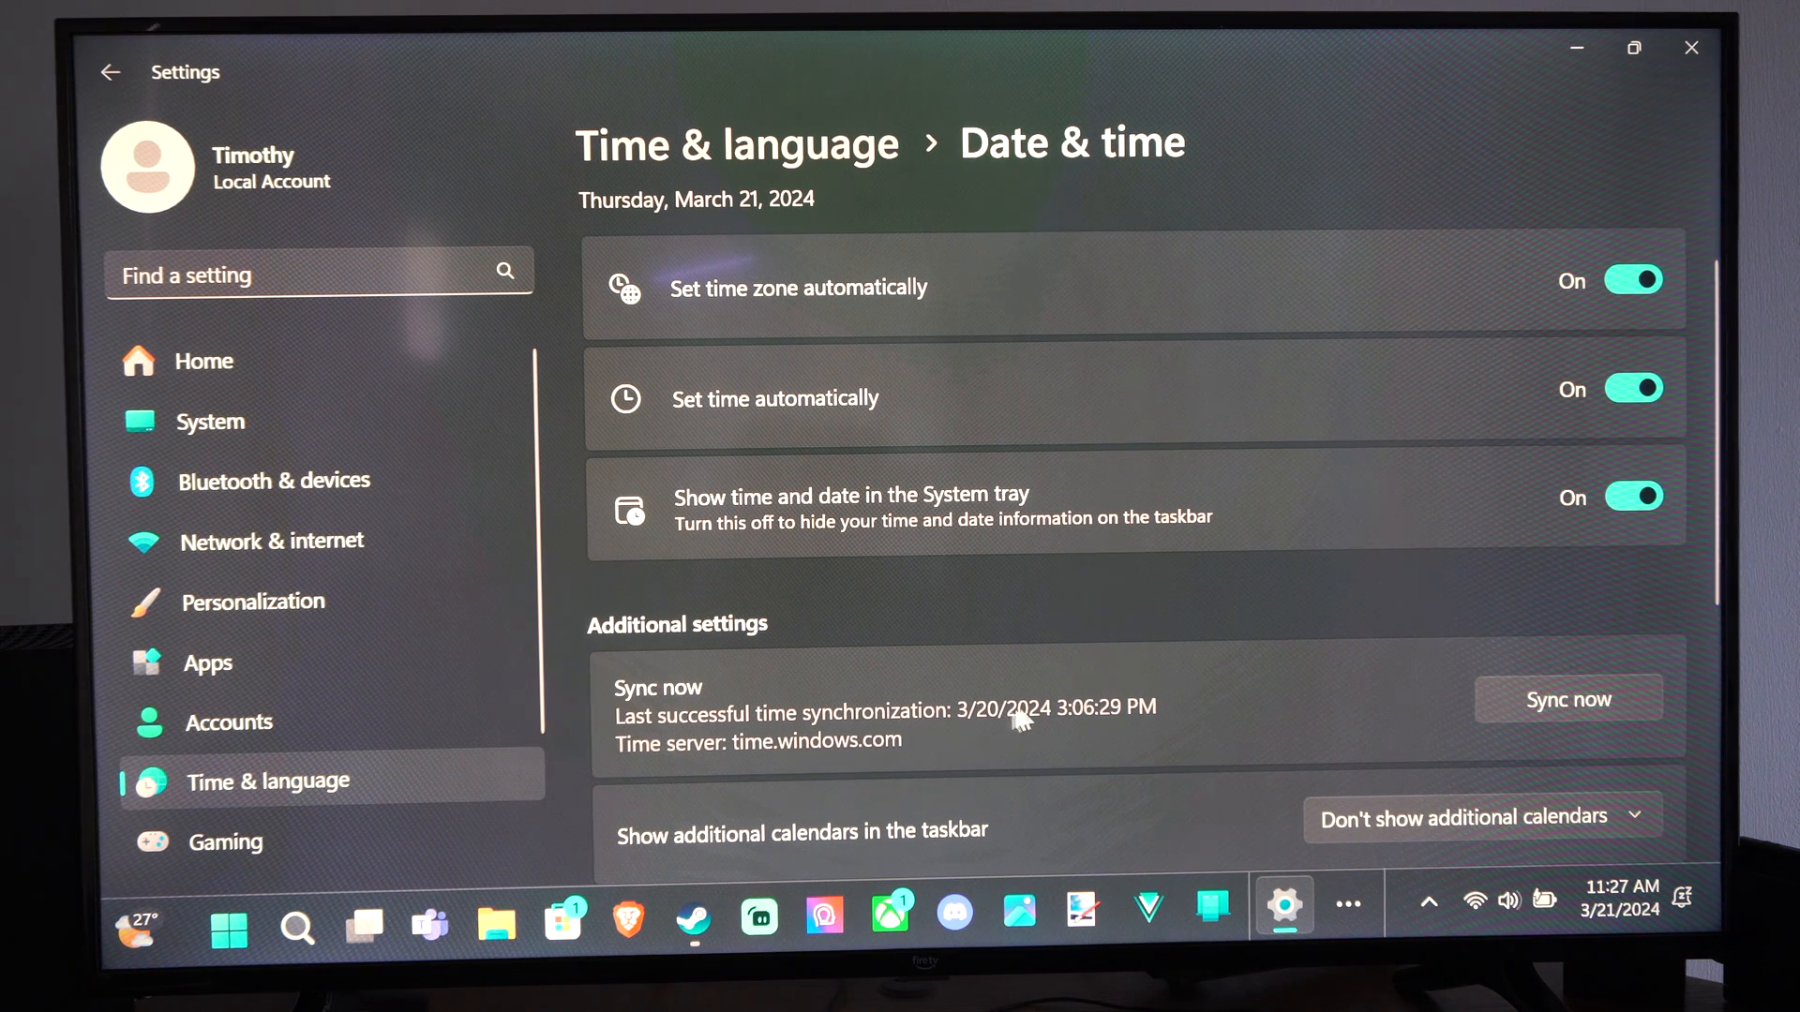
{"action": "mouse_move", "coordinate": [1114, 763]}
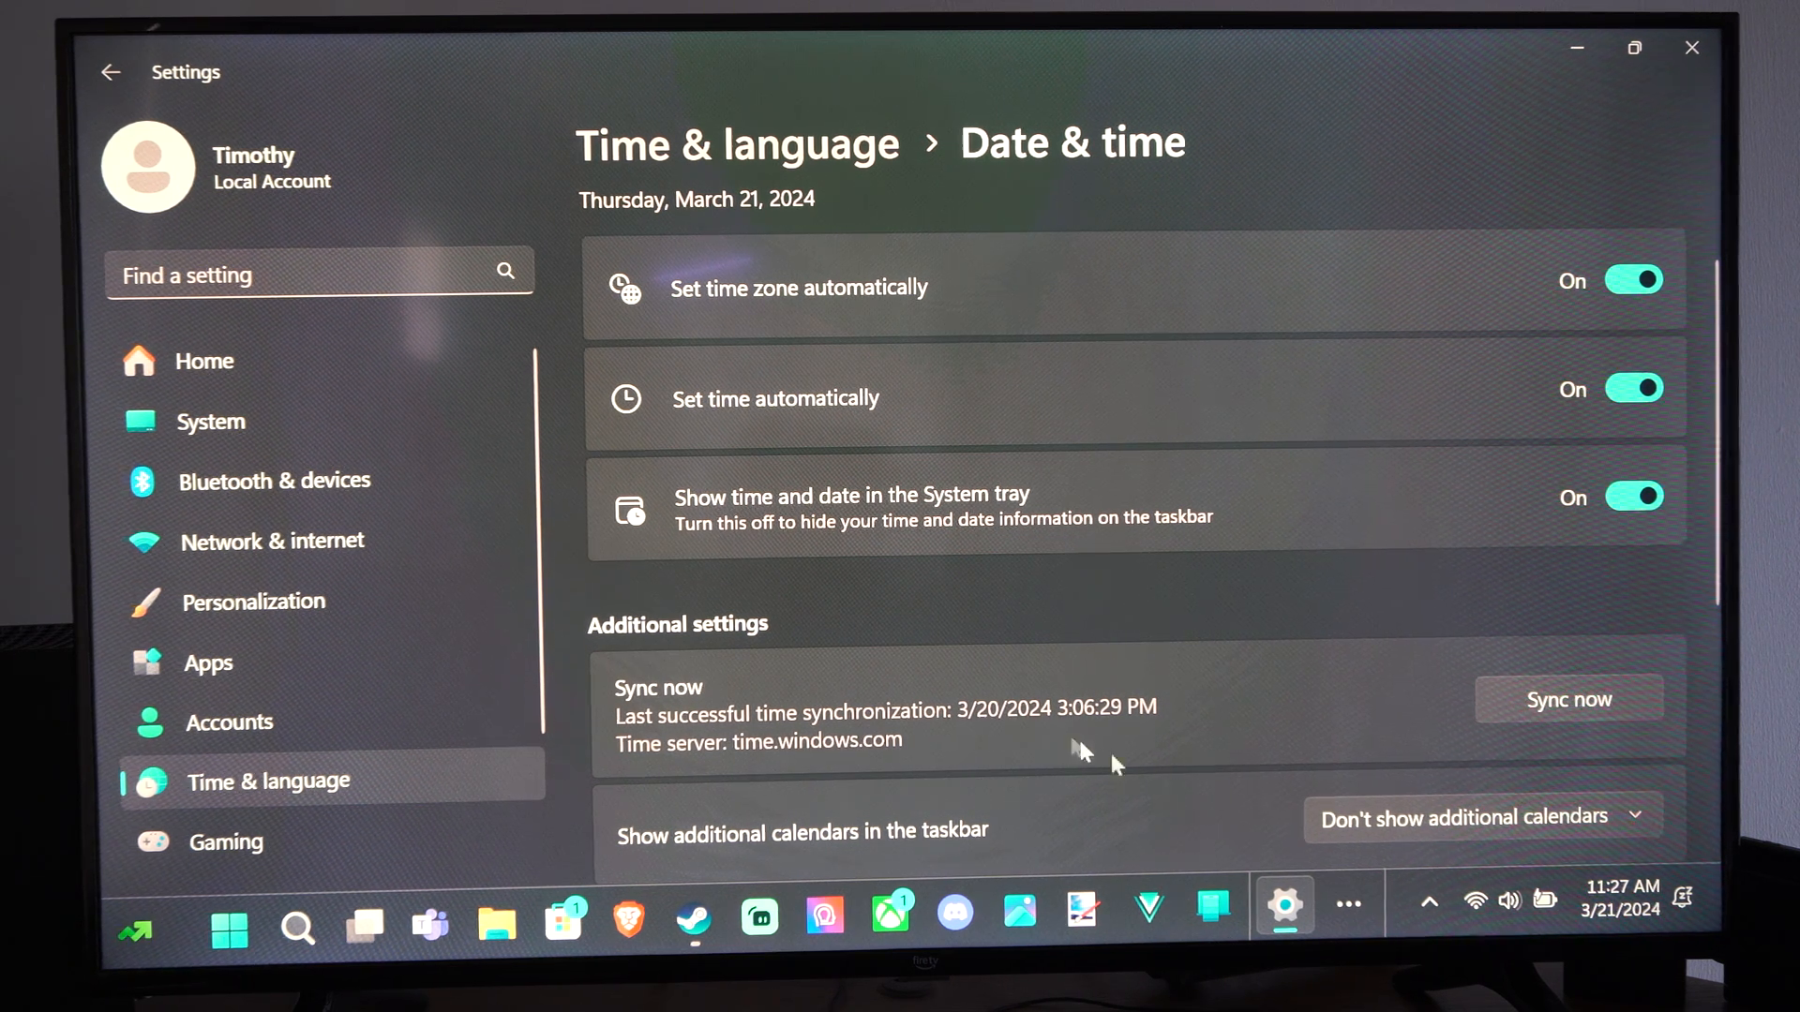
{"action": "mouse_move", "coordinate": [1053, 712]}
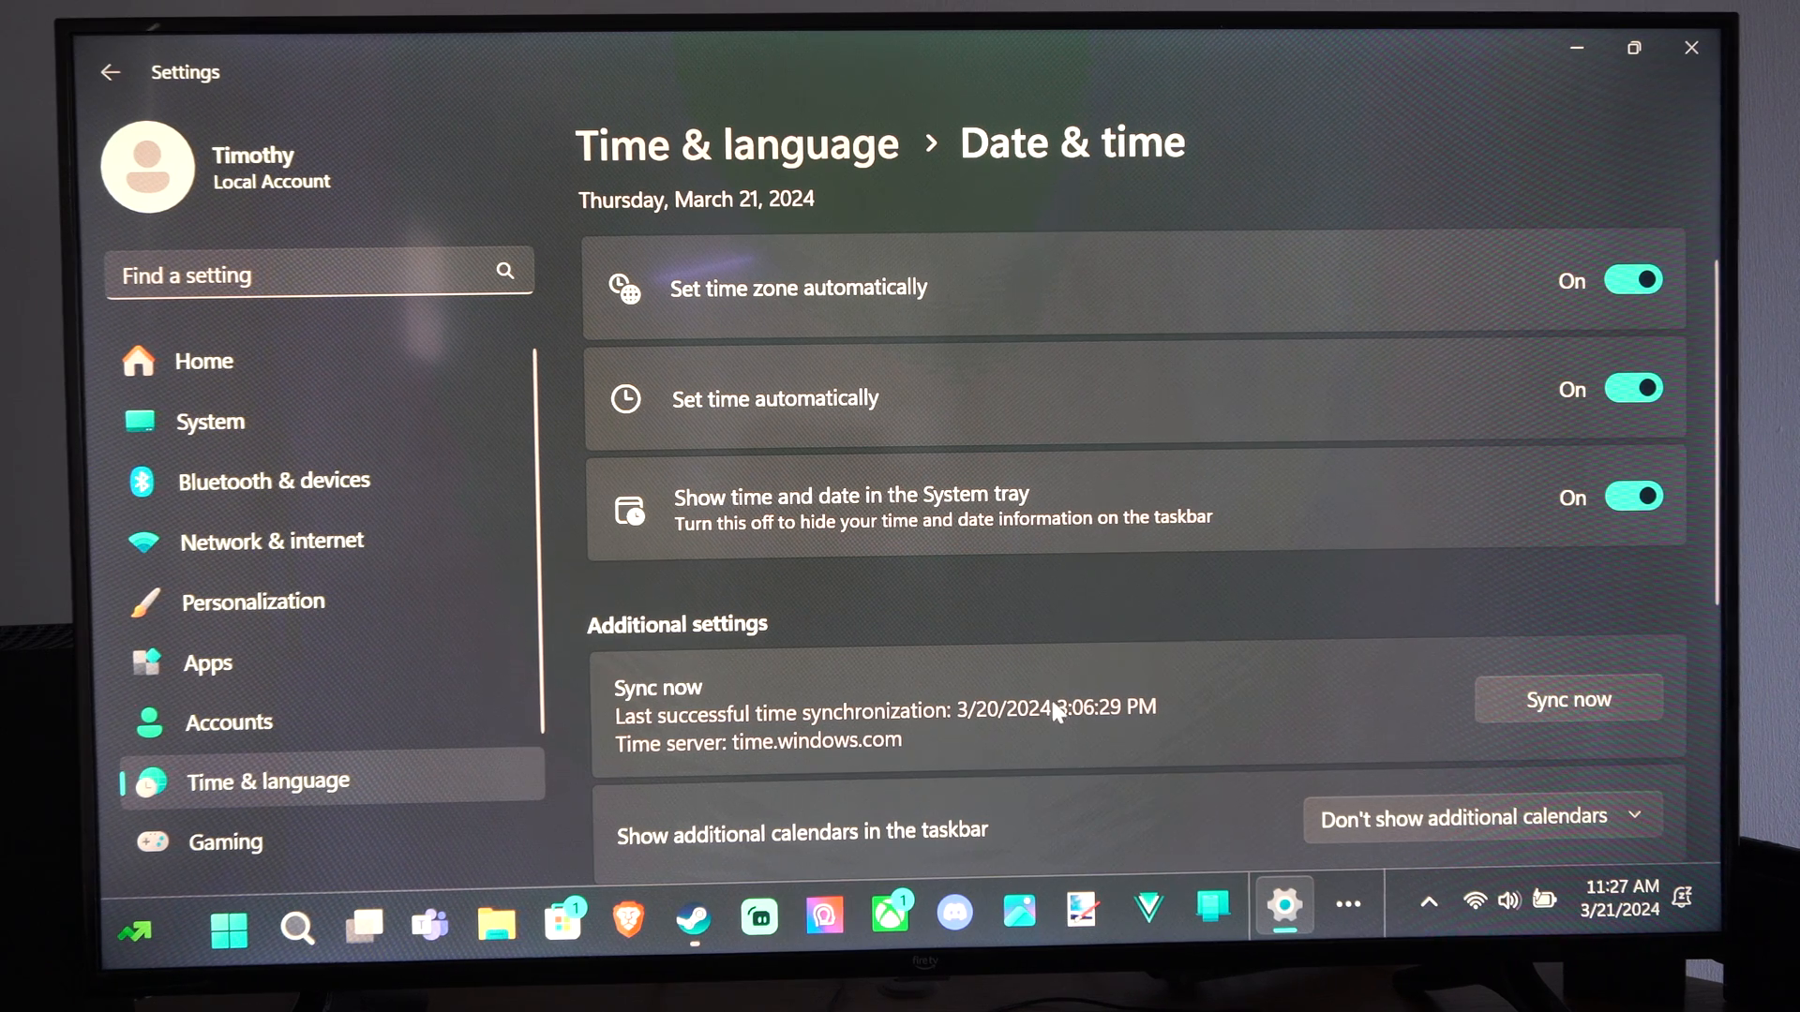
{"action": "left_click", "coordinate": [1566, 699]}
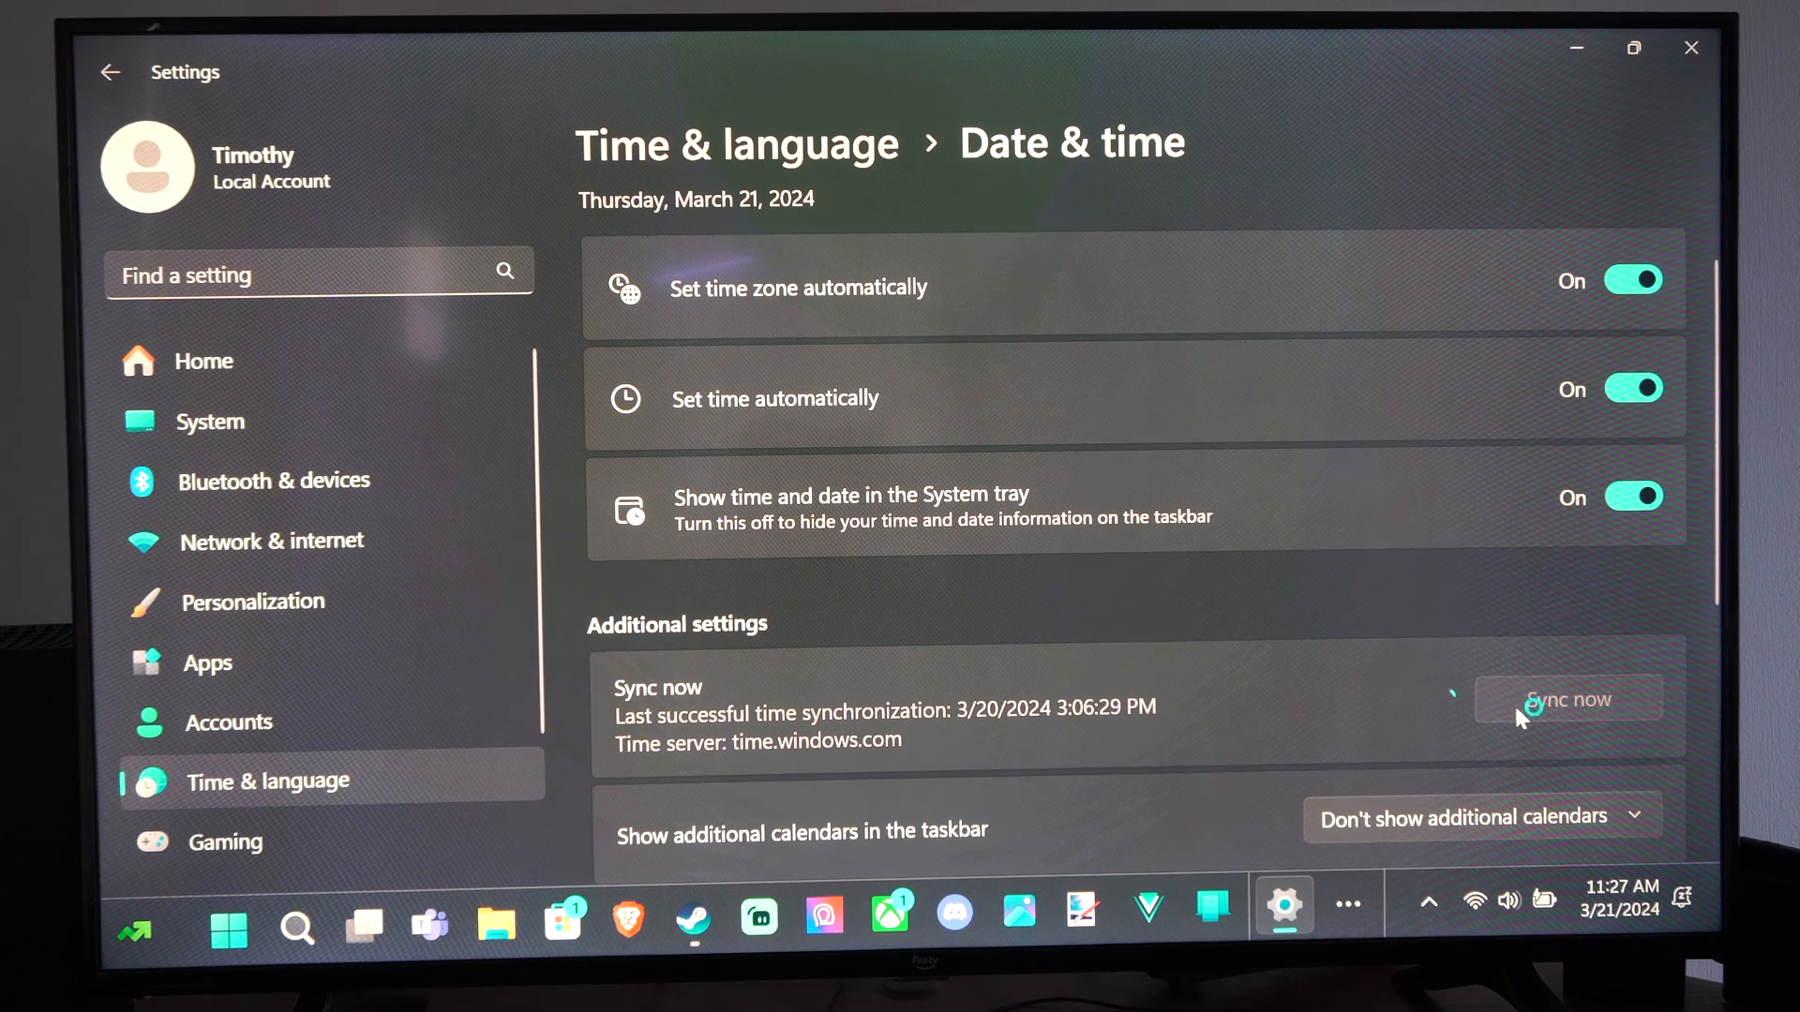
{"action": "left_click", "coordinate": [1568, 699]}
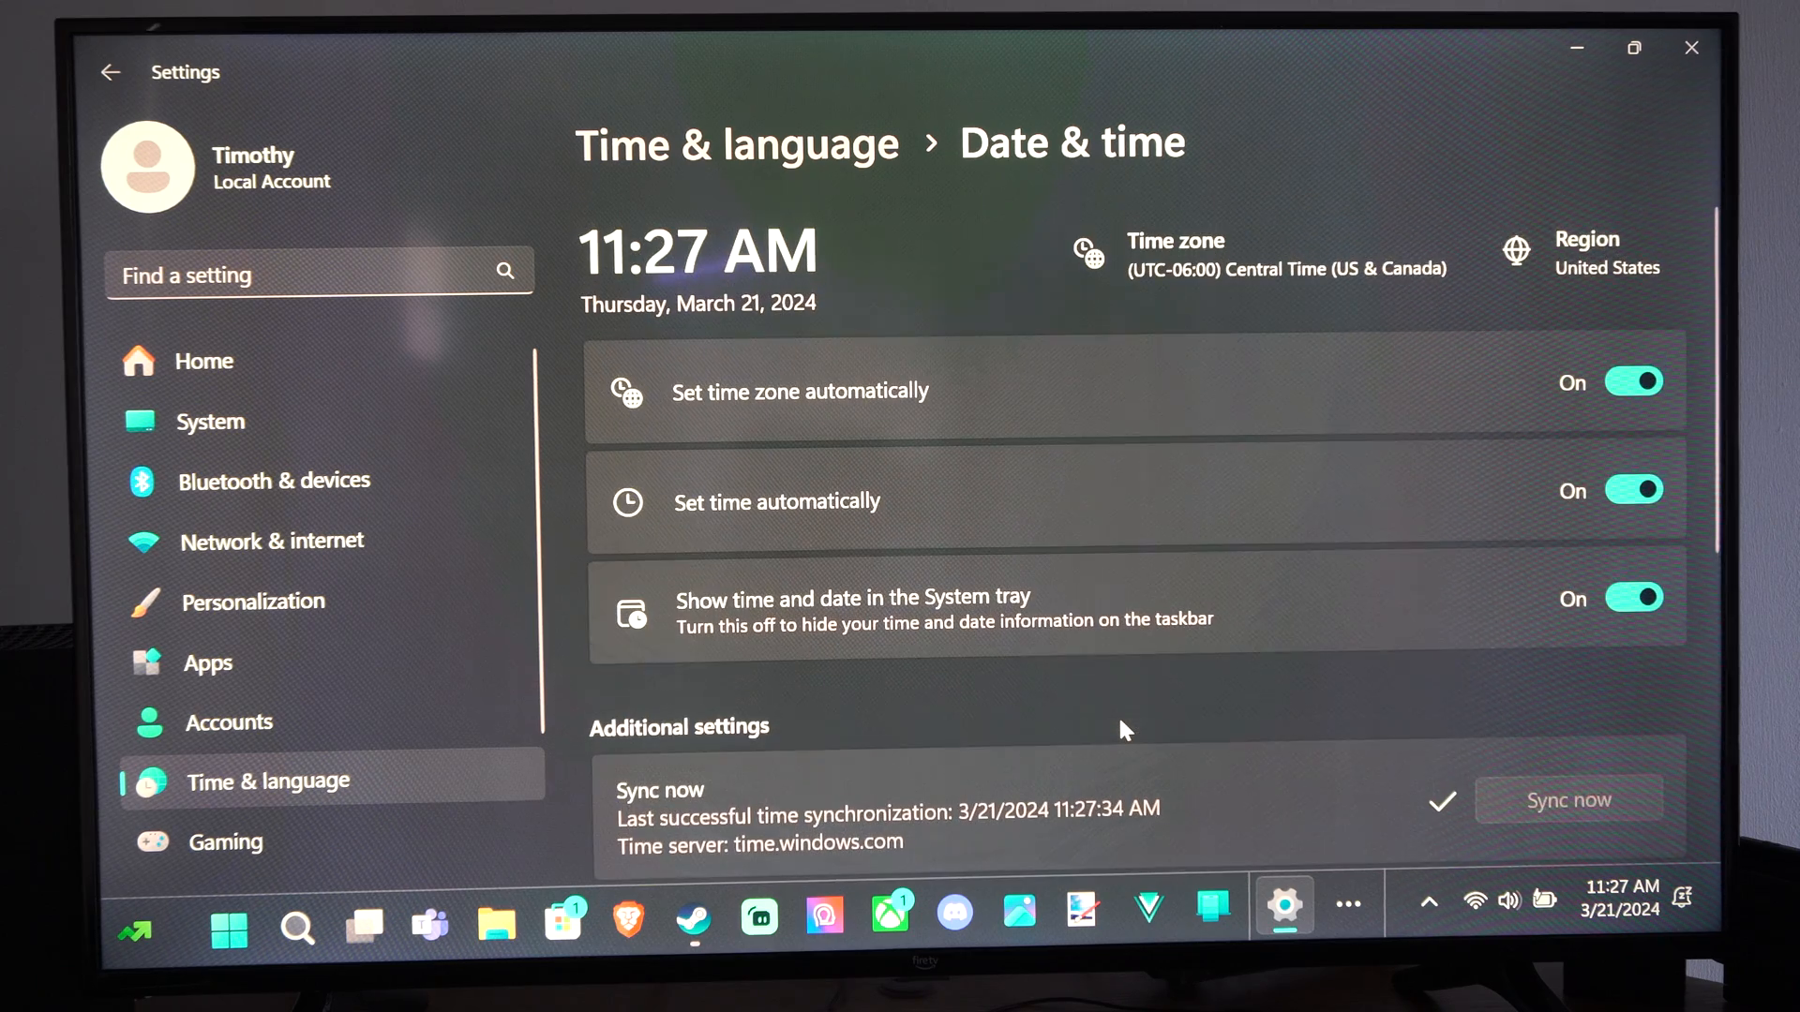
{"action": "scroll", "scroll_direction": "down", "scroll_amount": 3}
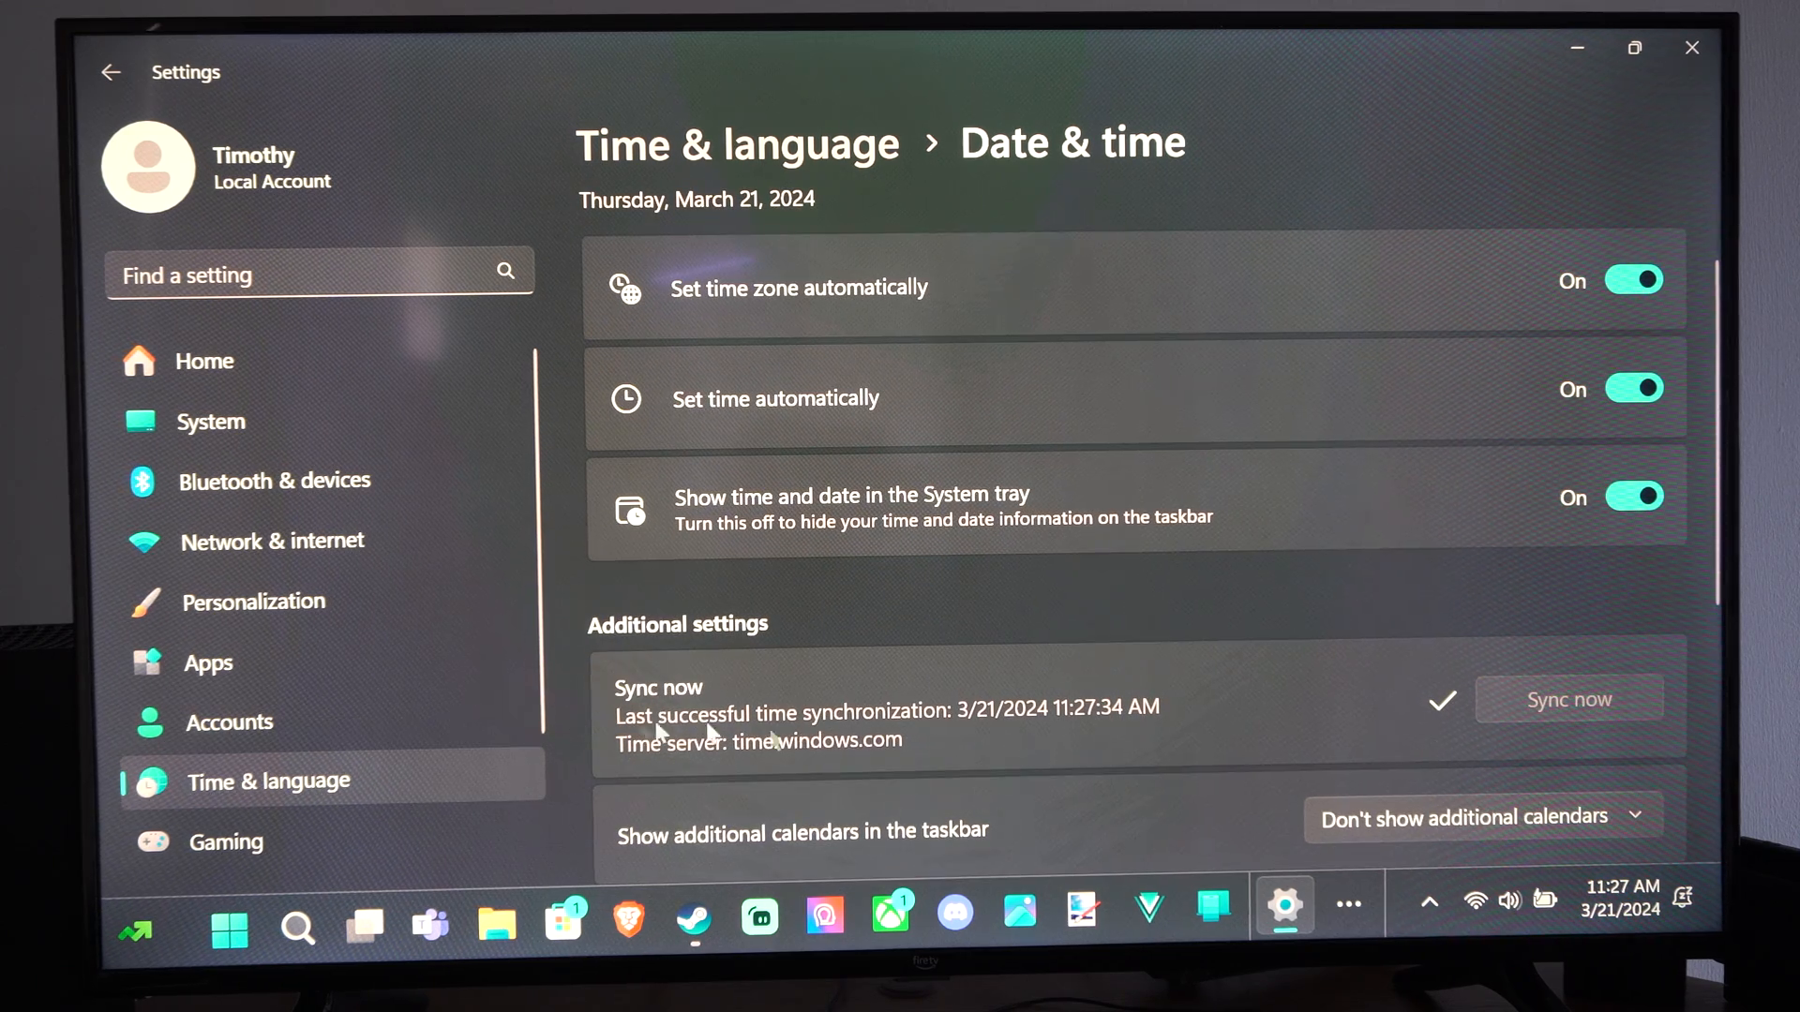
{"action": "mouse_move", "coordinate": [775, 756]}
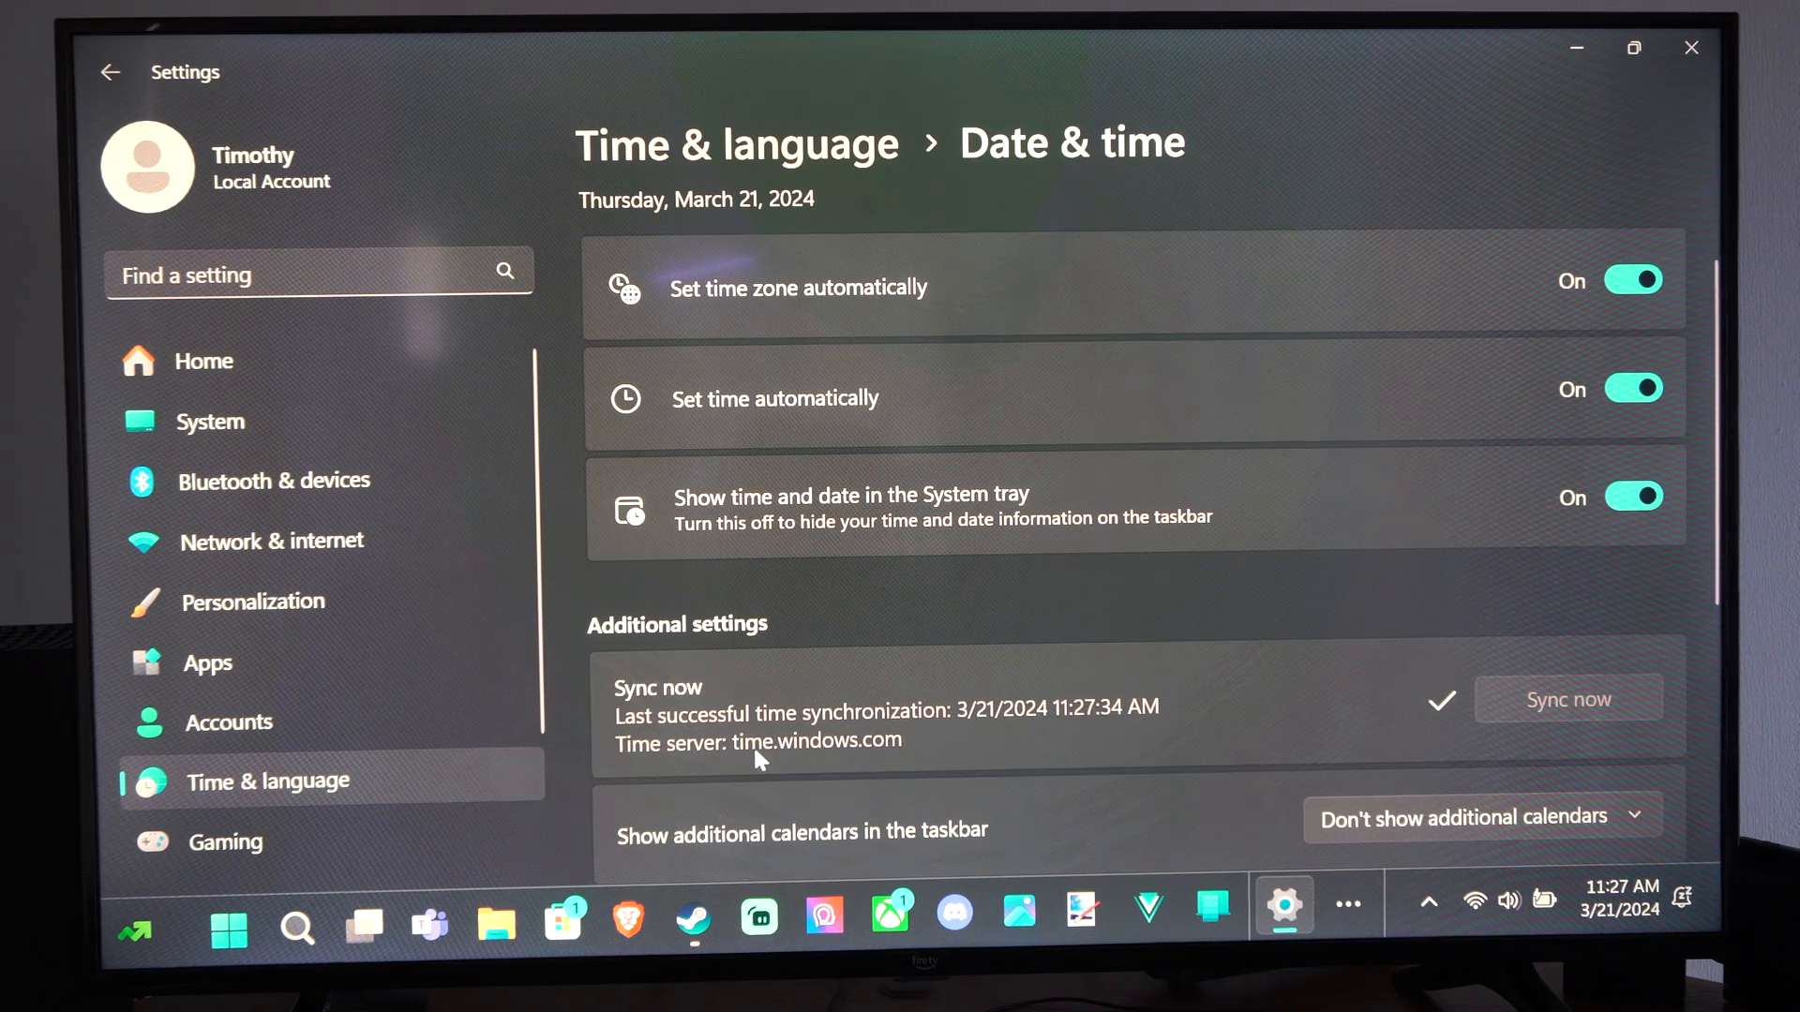
{"action": "scroll", "scroll_direction": "down", "scroll_amount": 3}
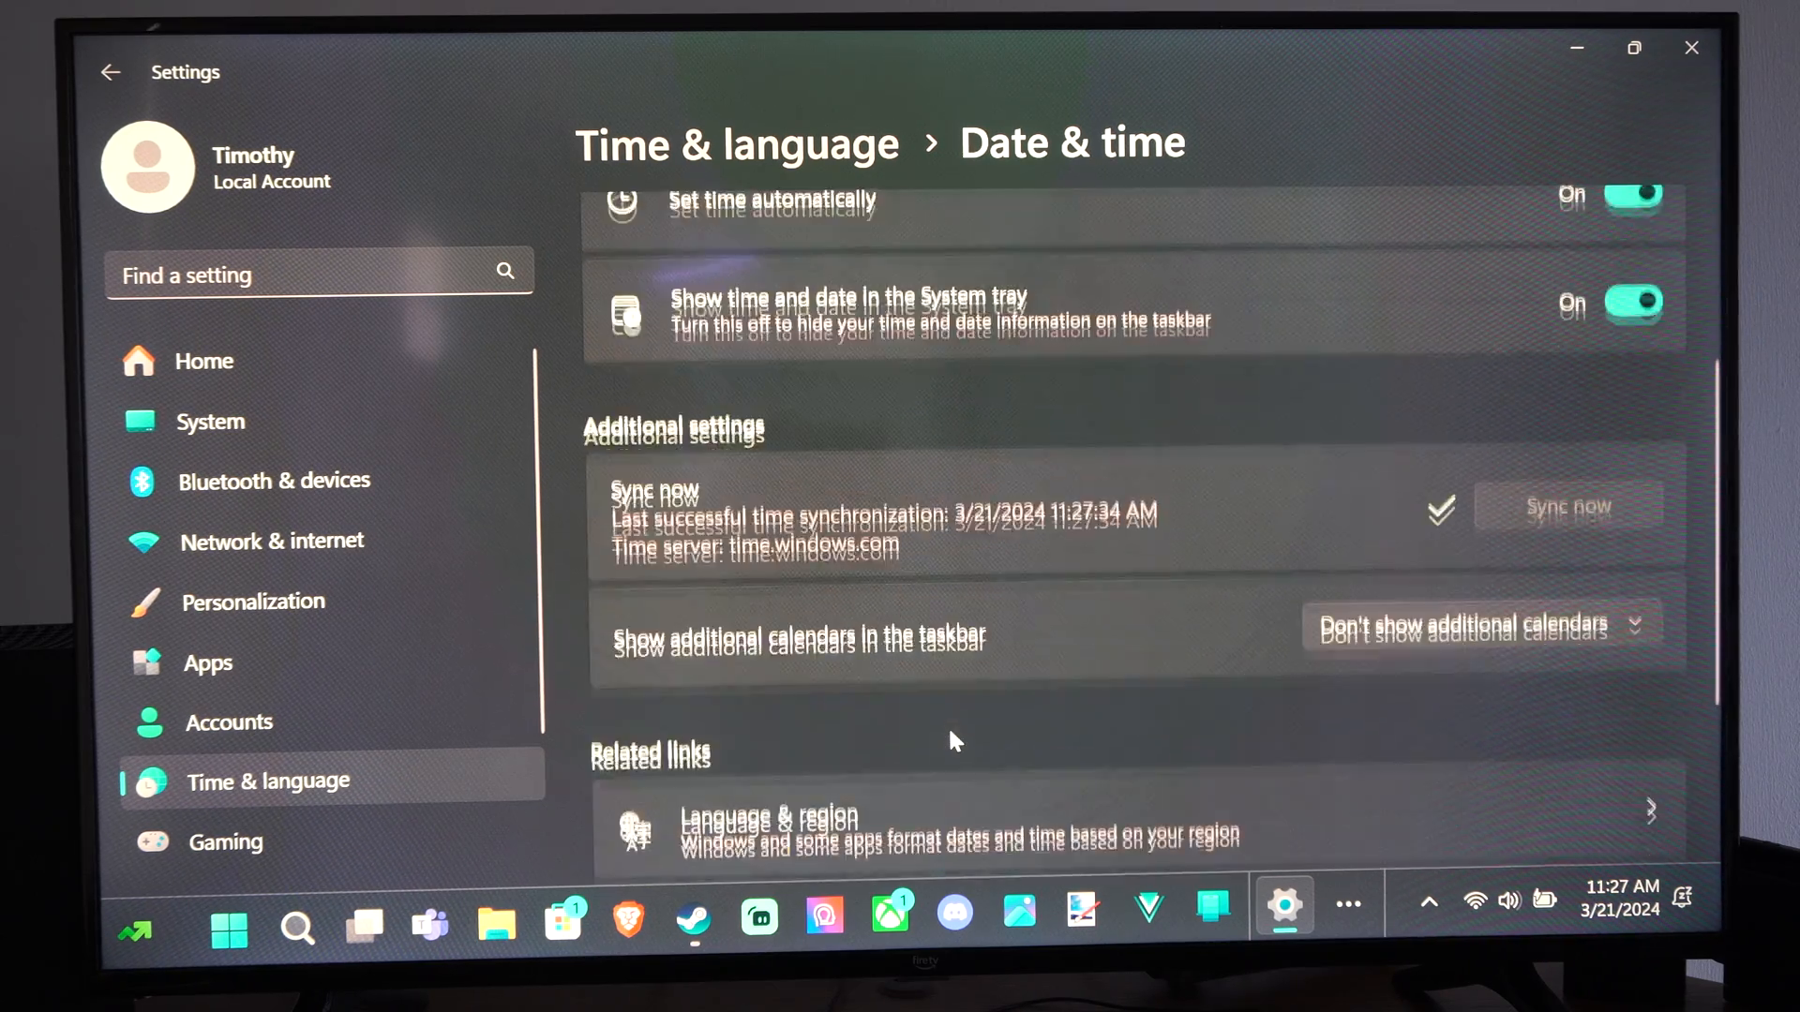
{"action": "scroll", "scroll_direction": "up", "scroll_amount": 3}
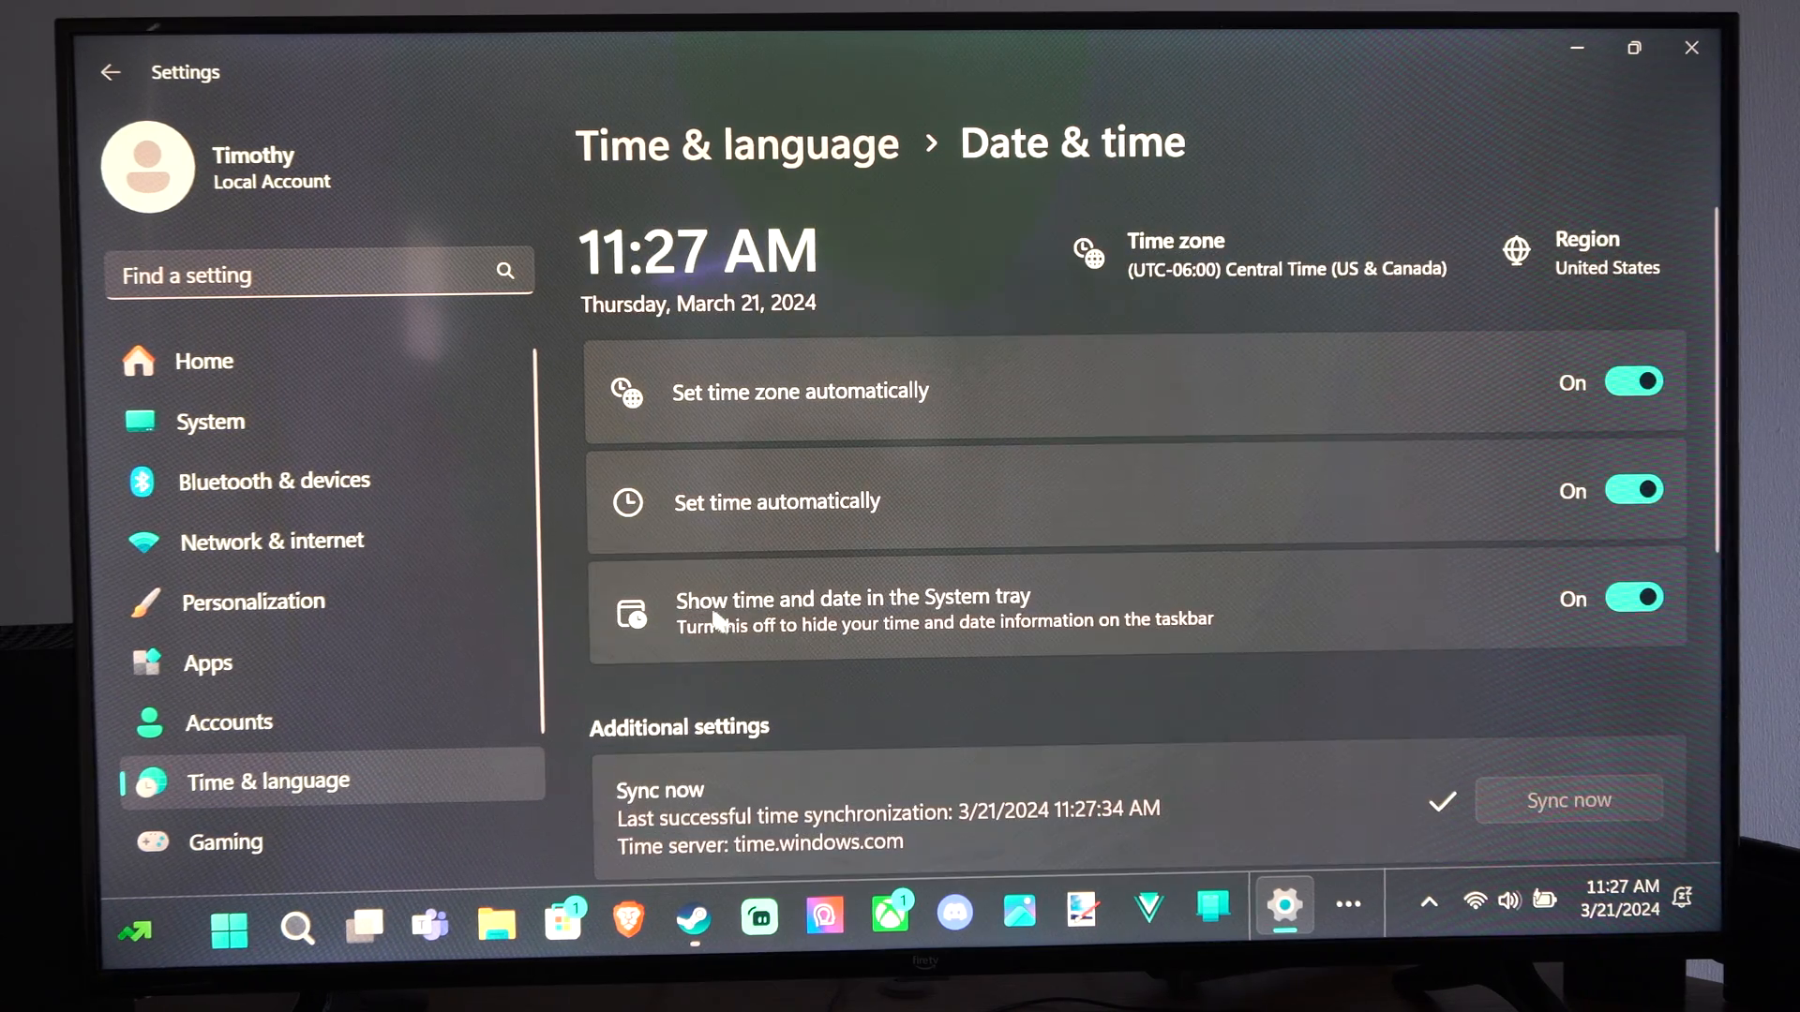
{"action": "mouse_move", "coordinate": [1591, 603]}
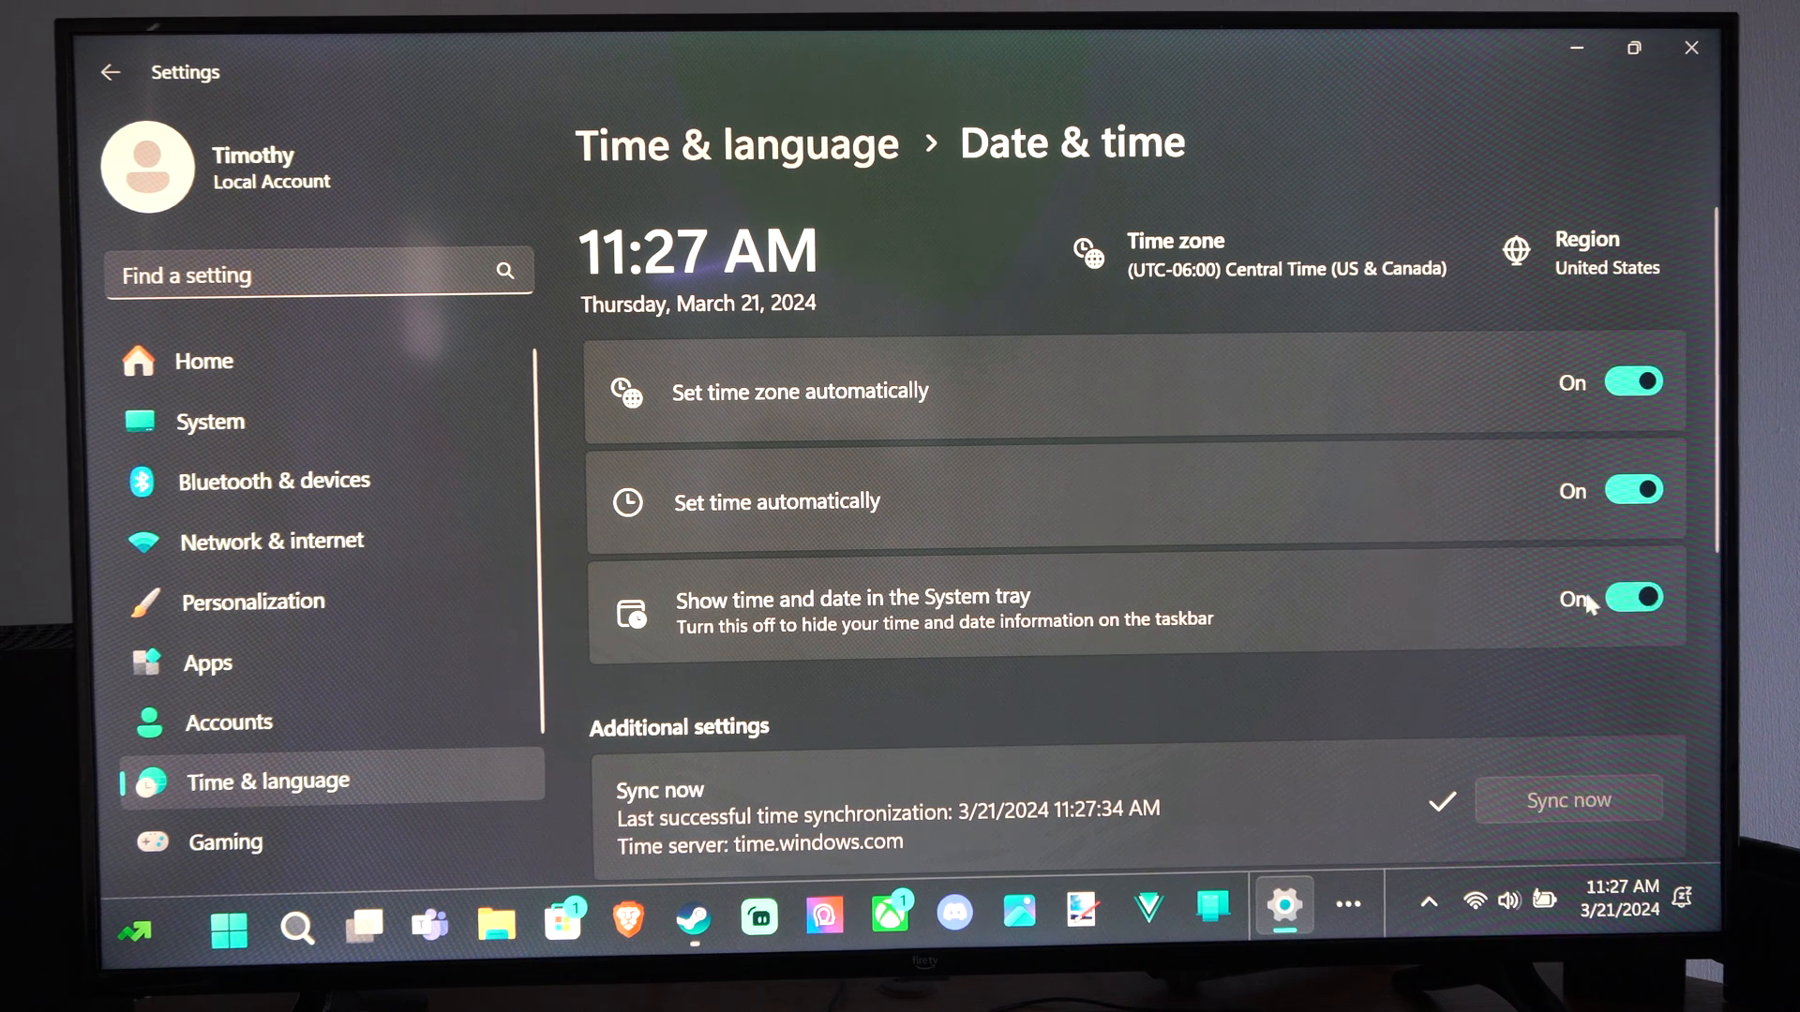
{"action": "left_click", "coordinate": [1632, 597]}
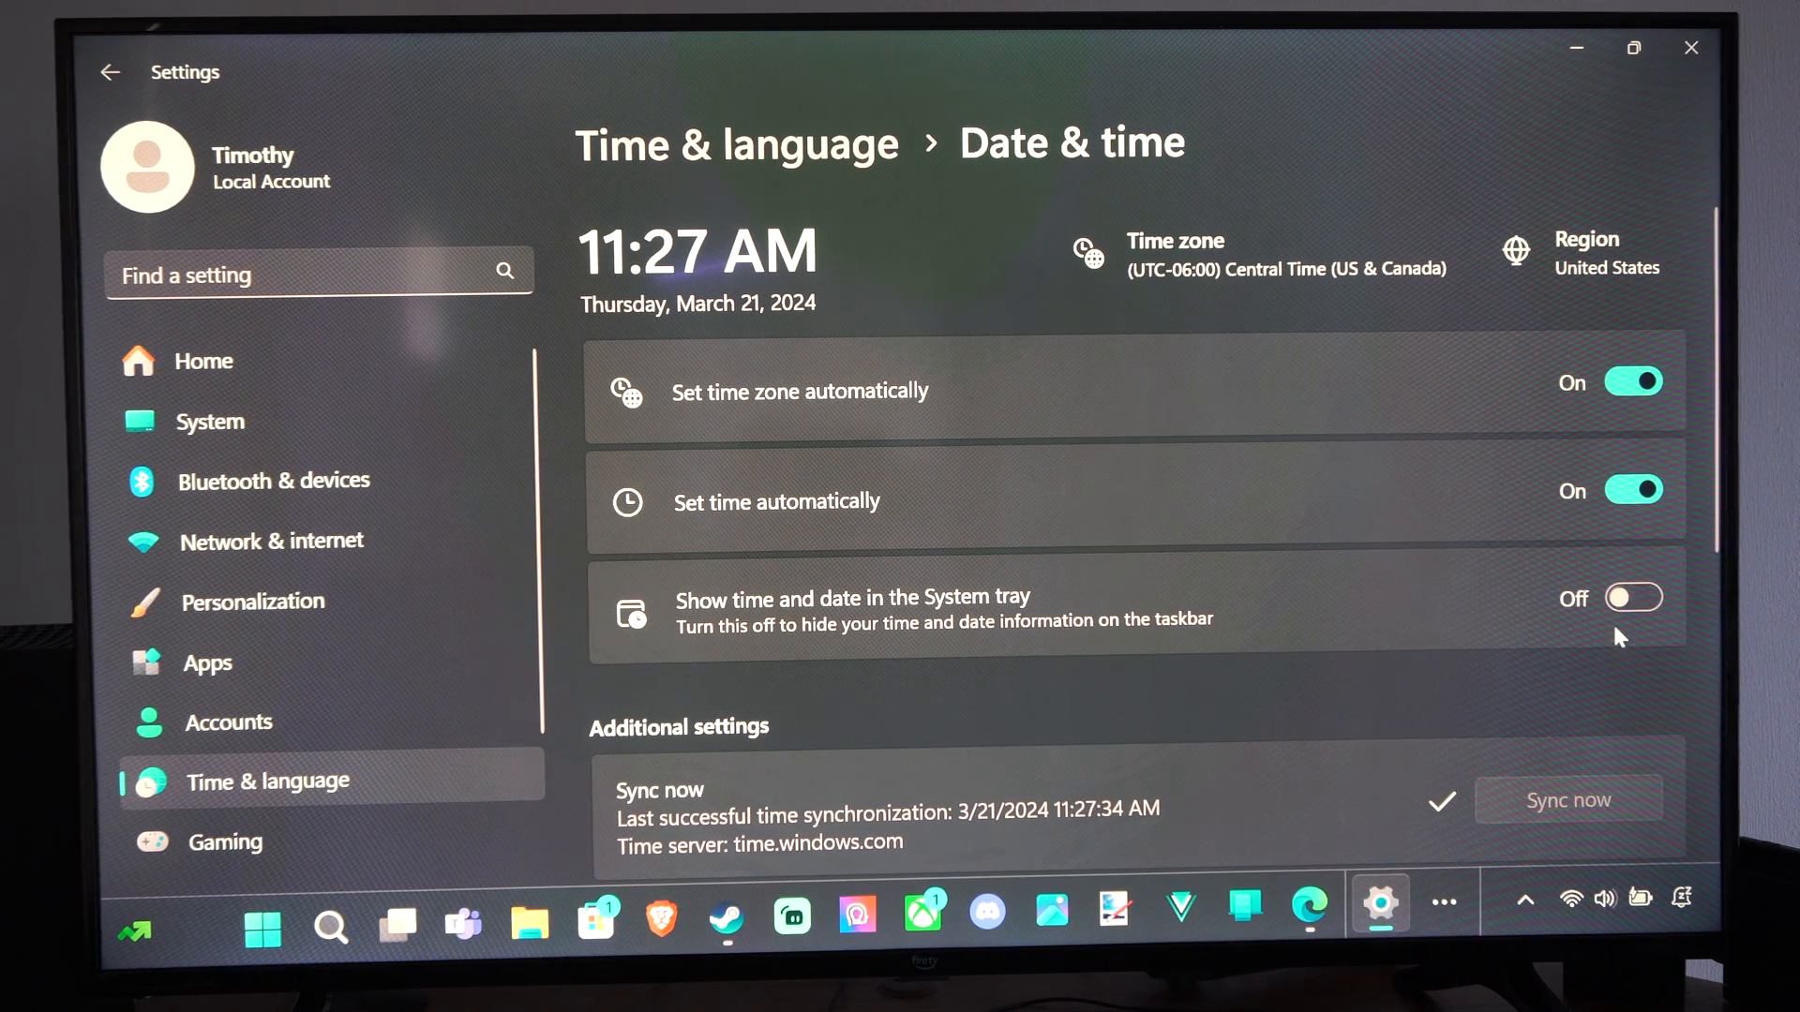
{"action": "left_click", "coordinate": [1632, 597]}
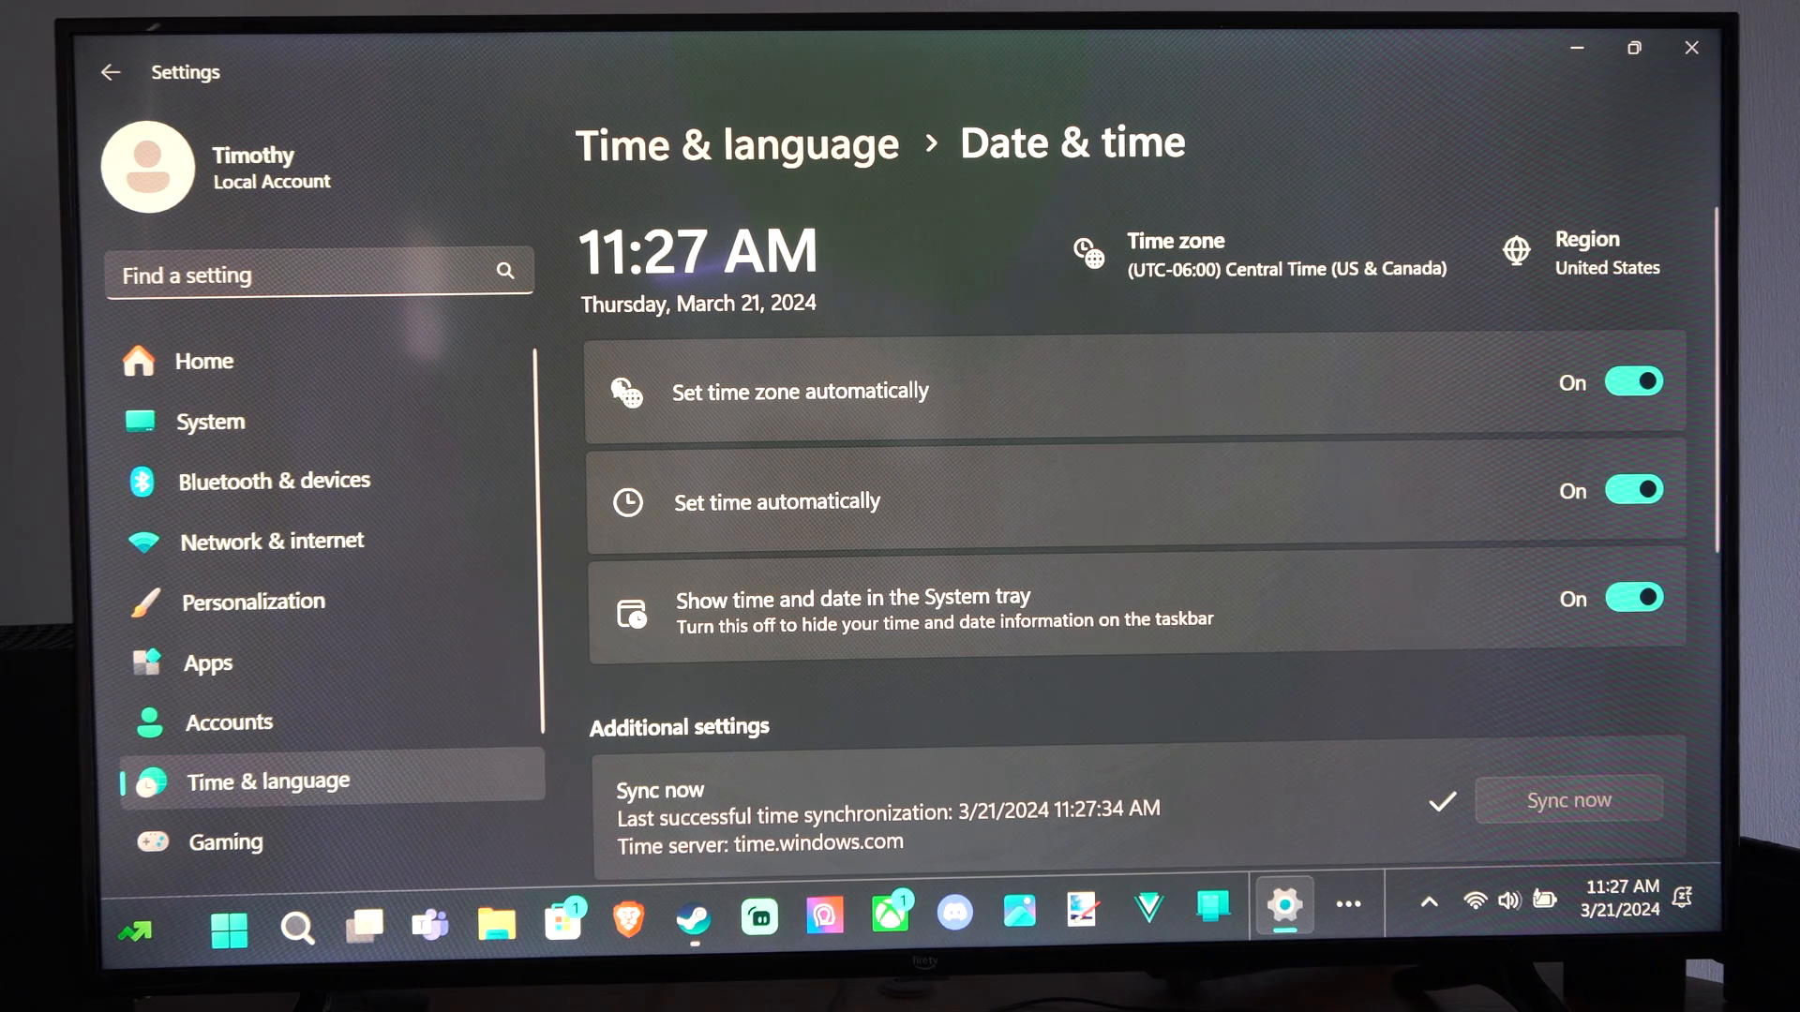
{"action": "left_click", "coordinate": [1631, 382]}
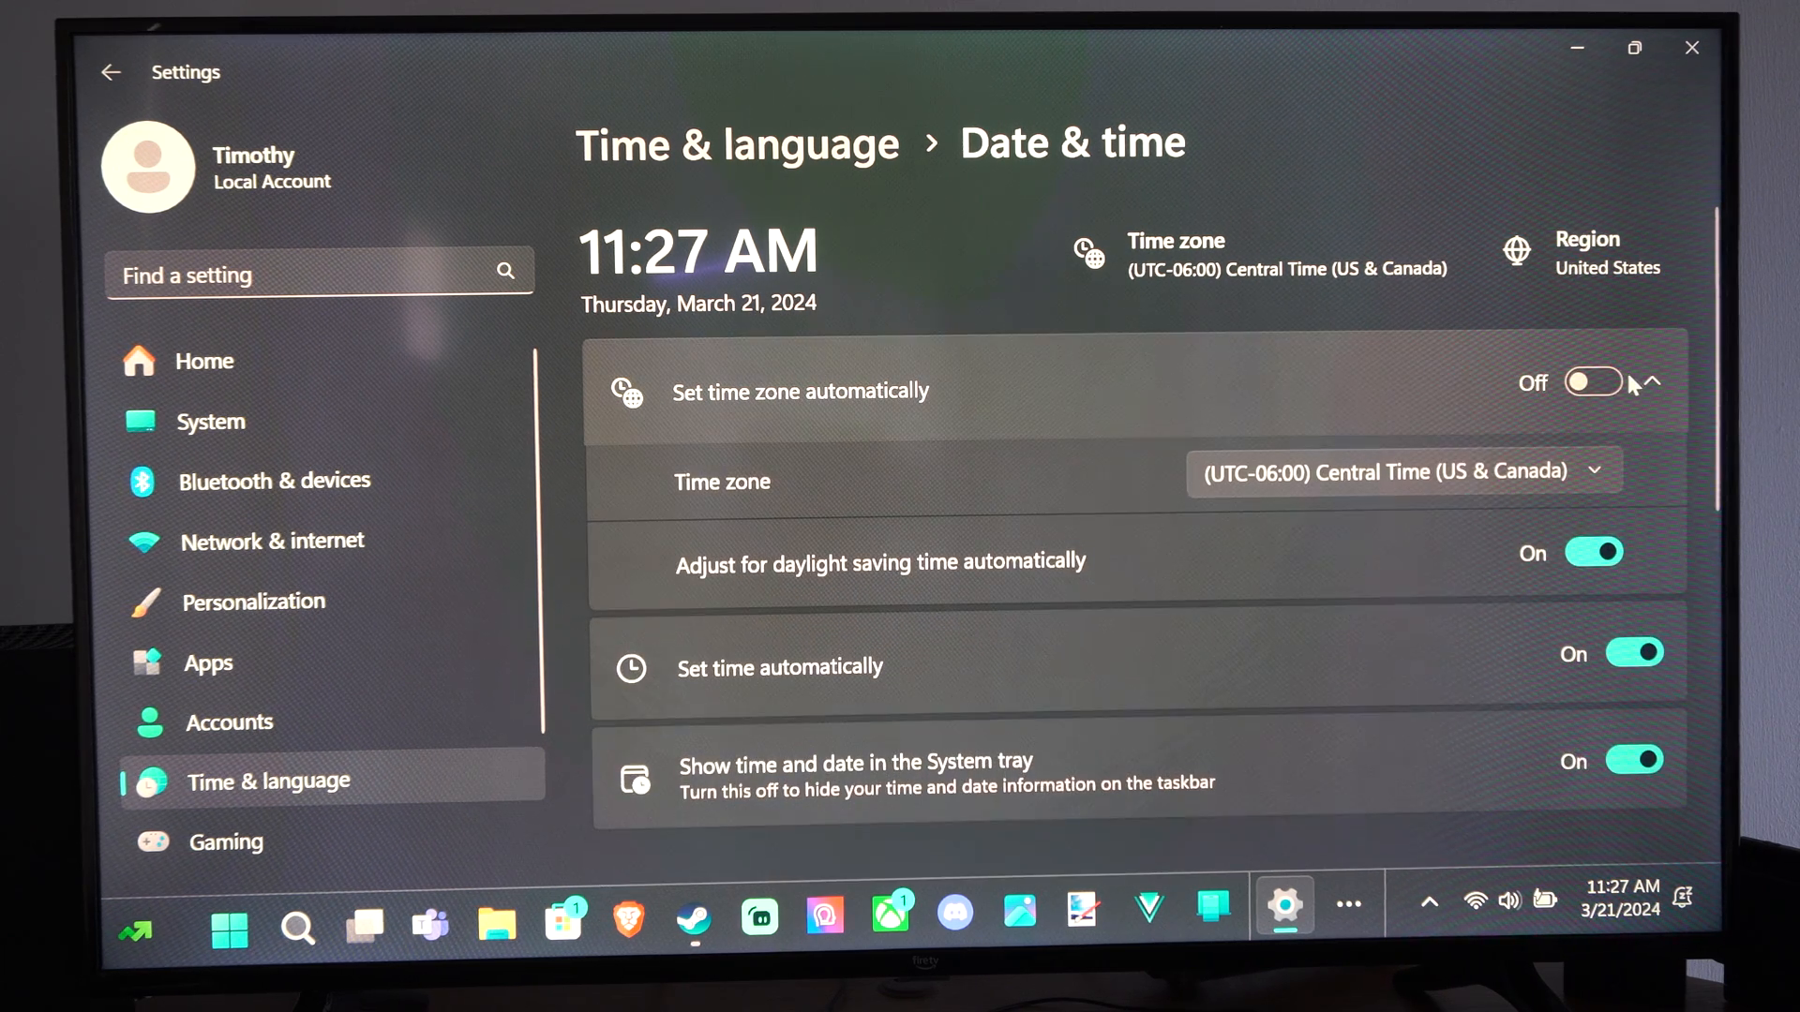
{"action": "mouse_move", "coordinate": [1188, 410]}
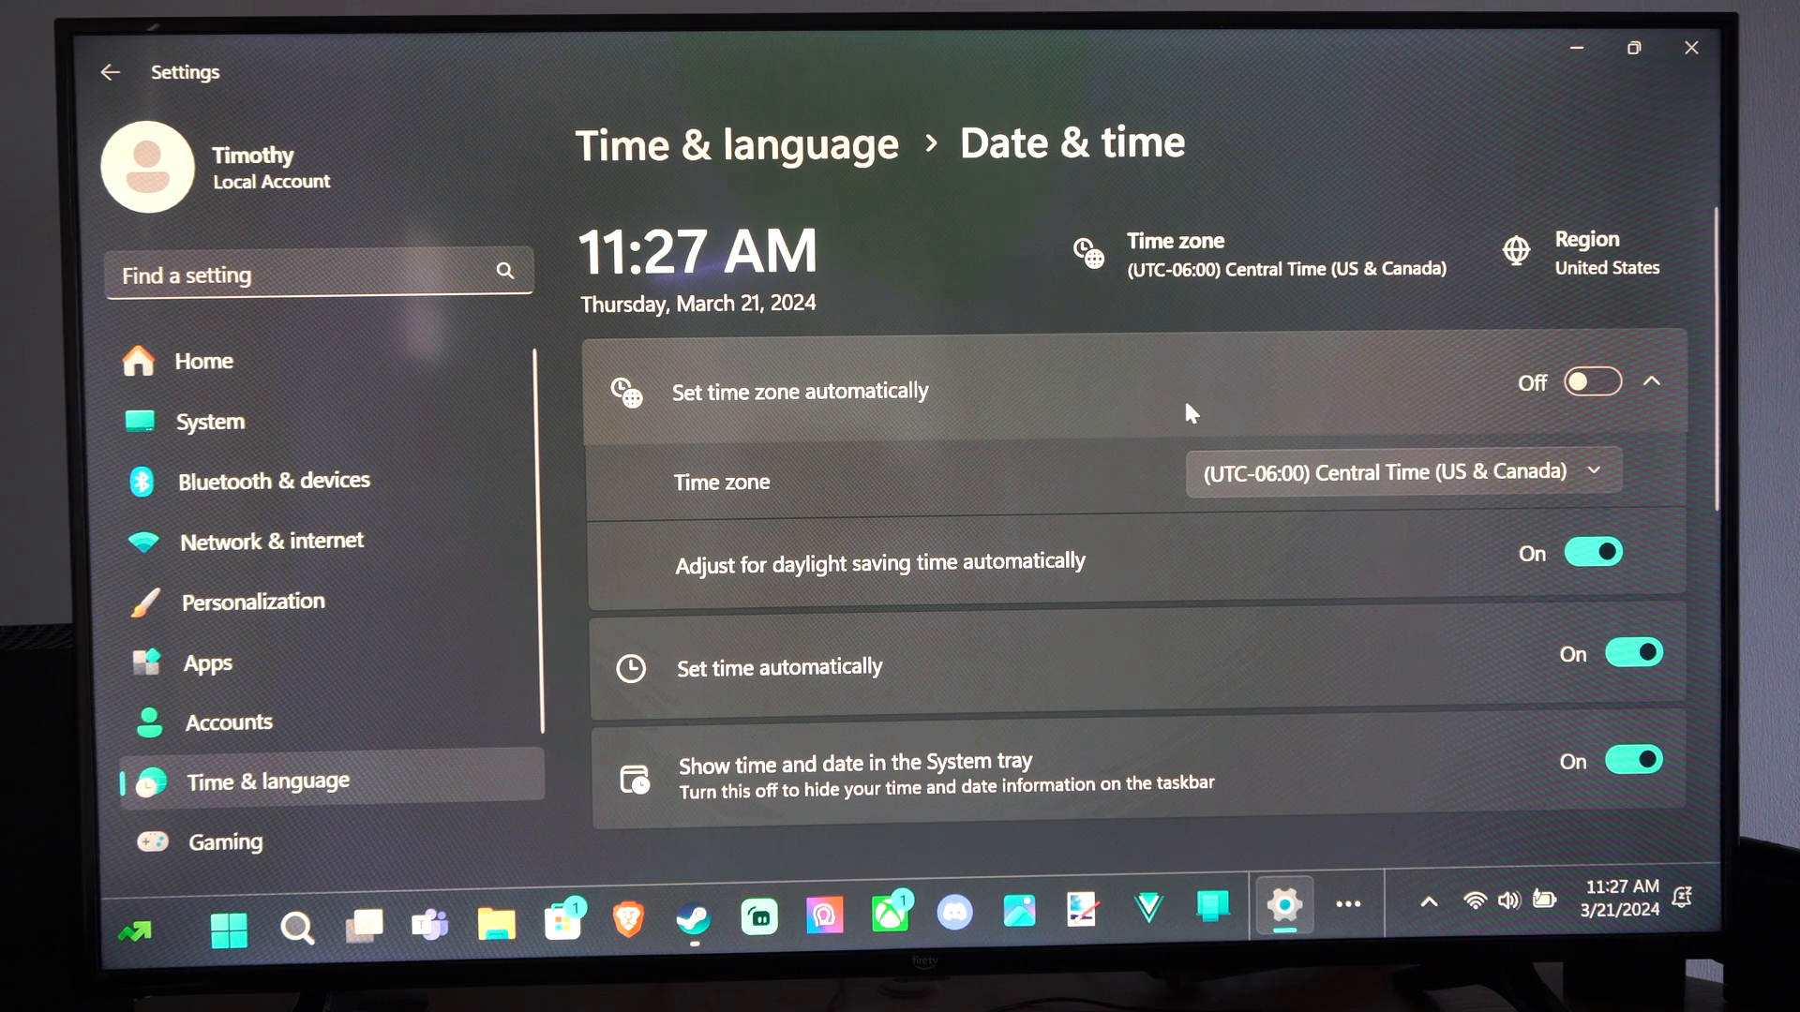
{"action": "mouse_move", "coordinate": [1595, 382]}
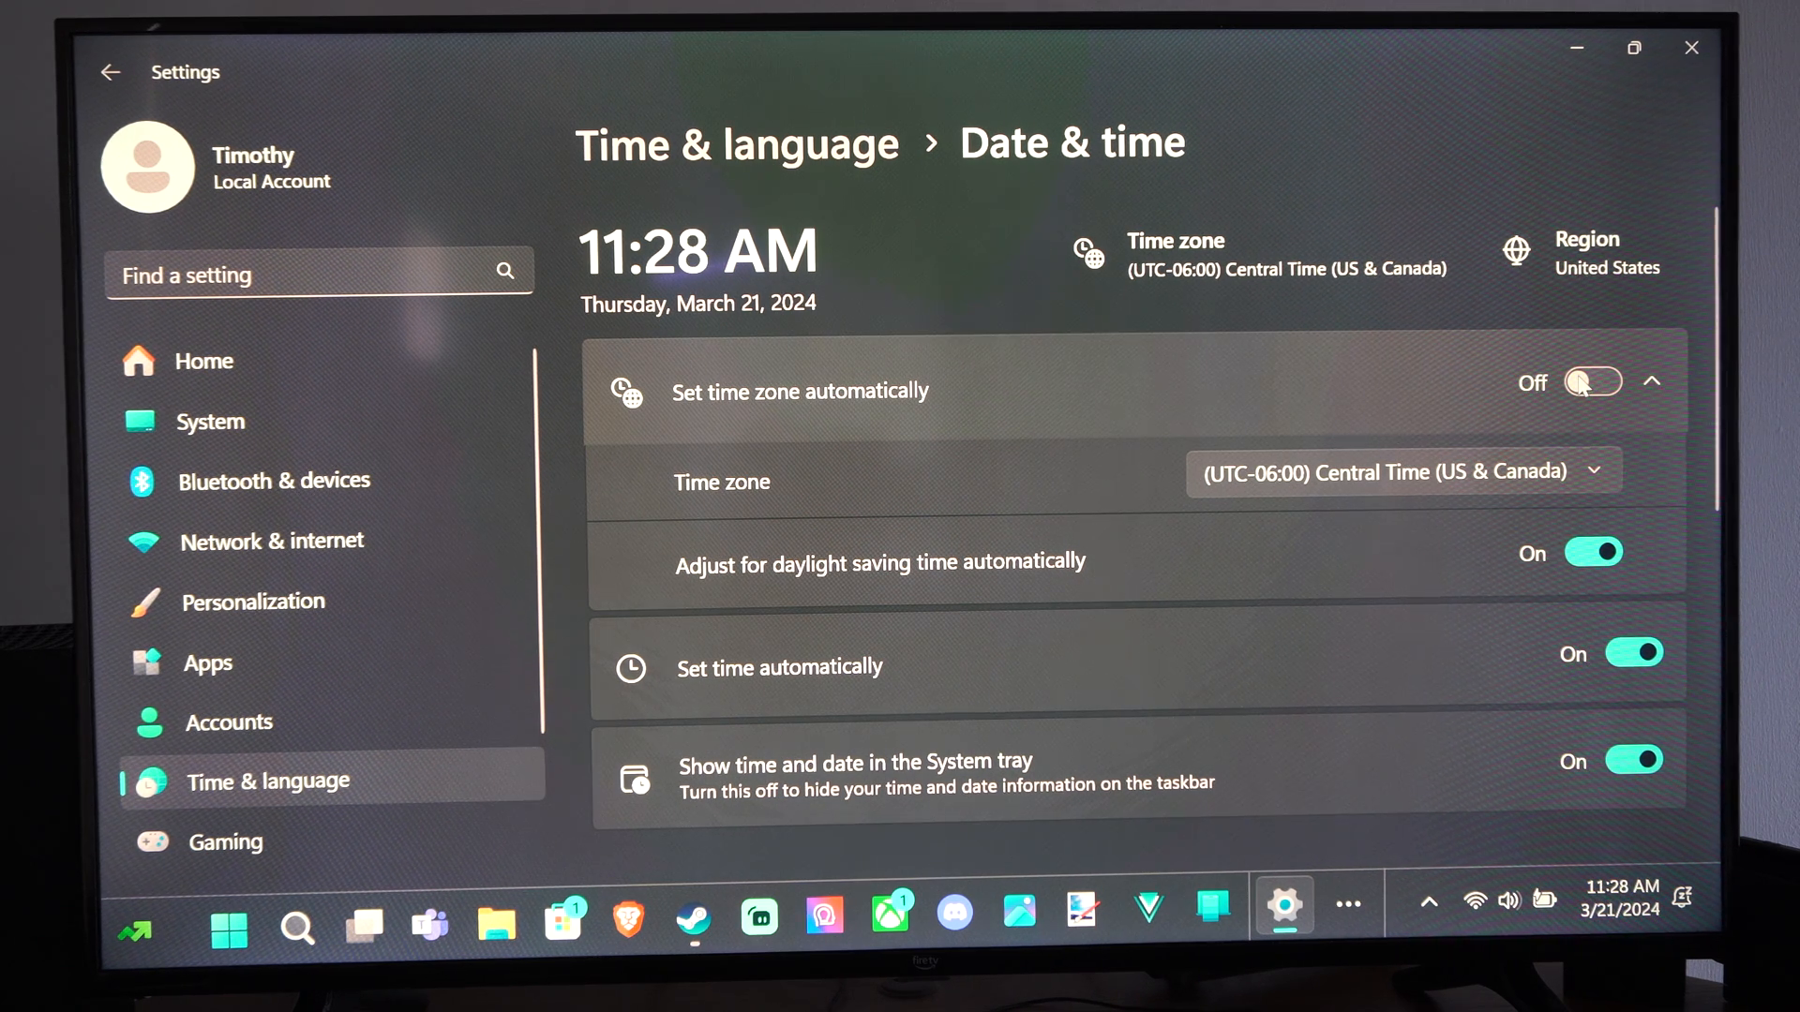
{"action": "left_click", "coordinate": [1592, 381]}
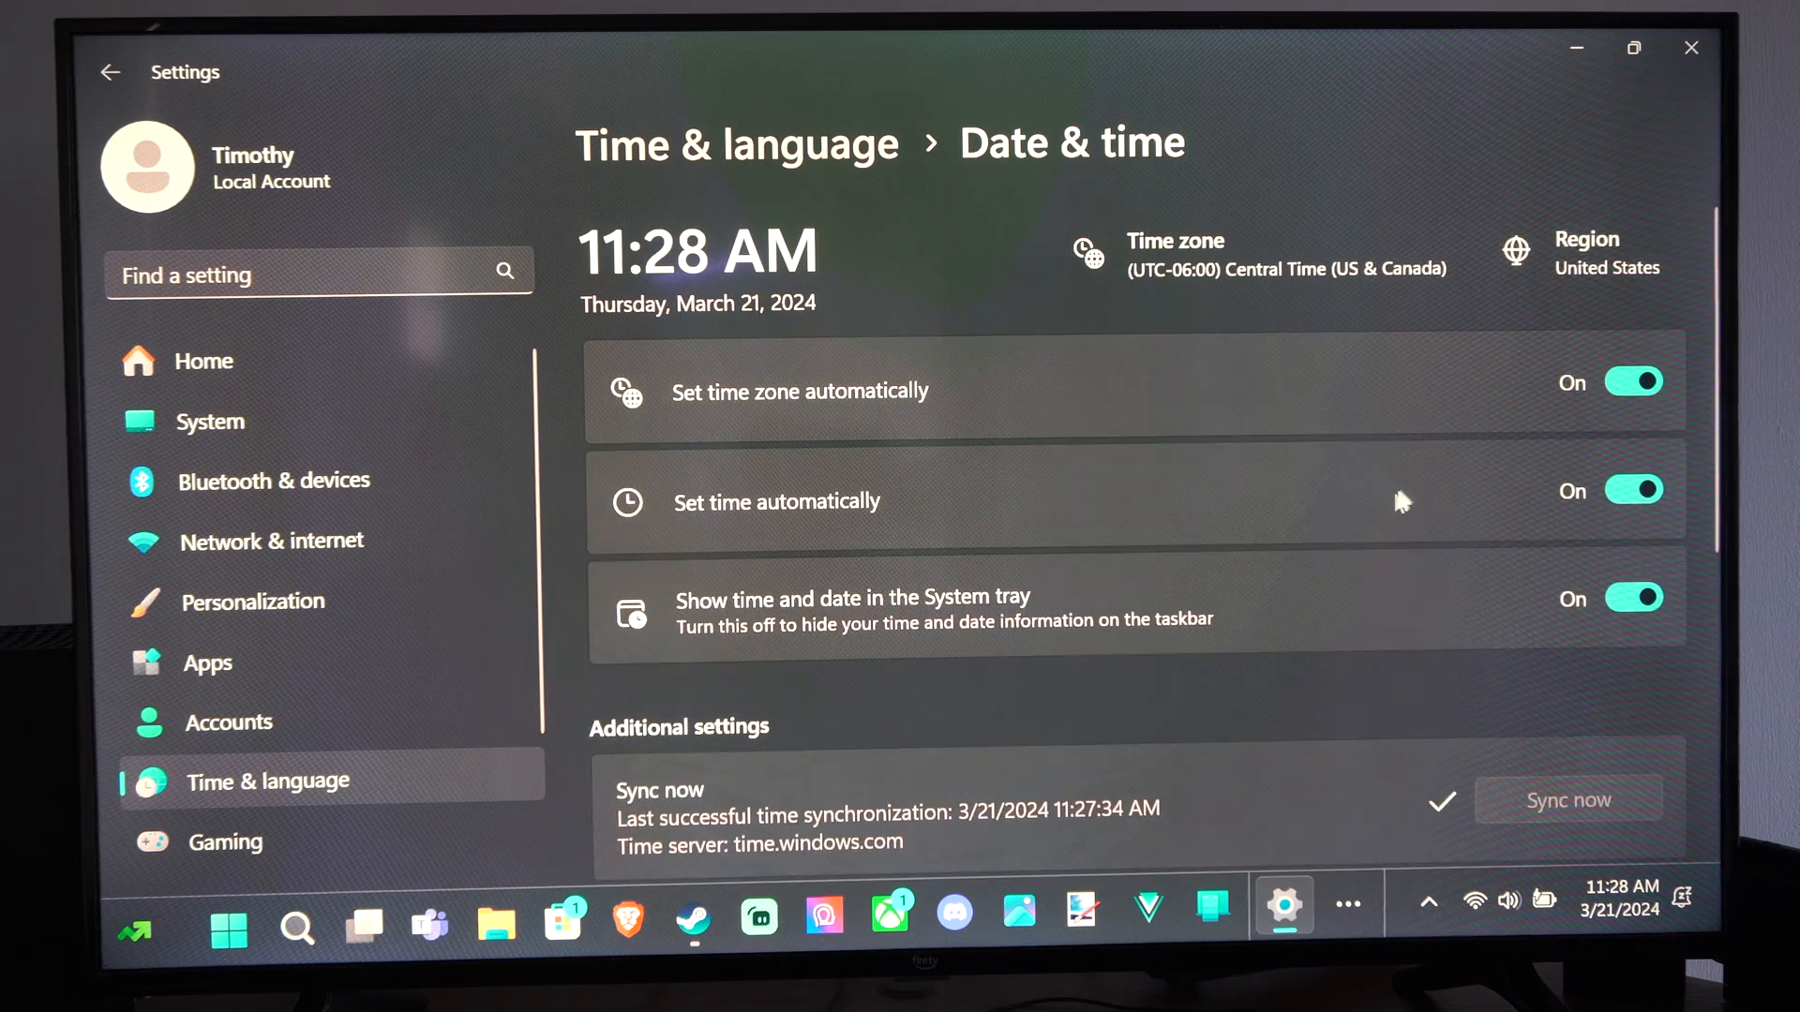
Reselect United States as the country or region in Language & region.
{"action": "scroll", "scroll_direction": "down", "scroll_amount": 3}
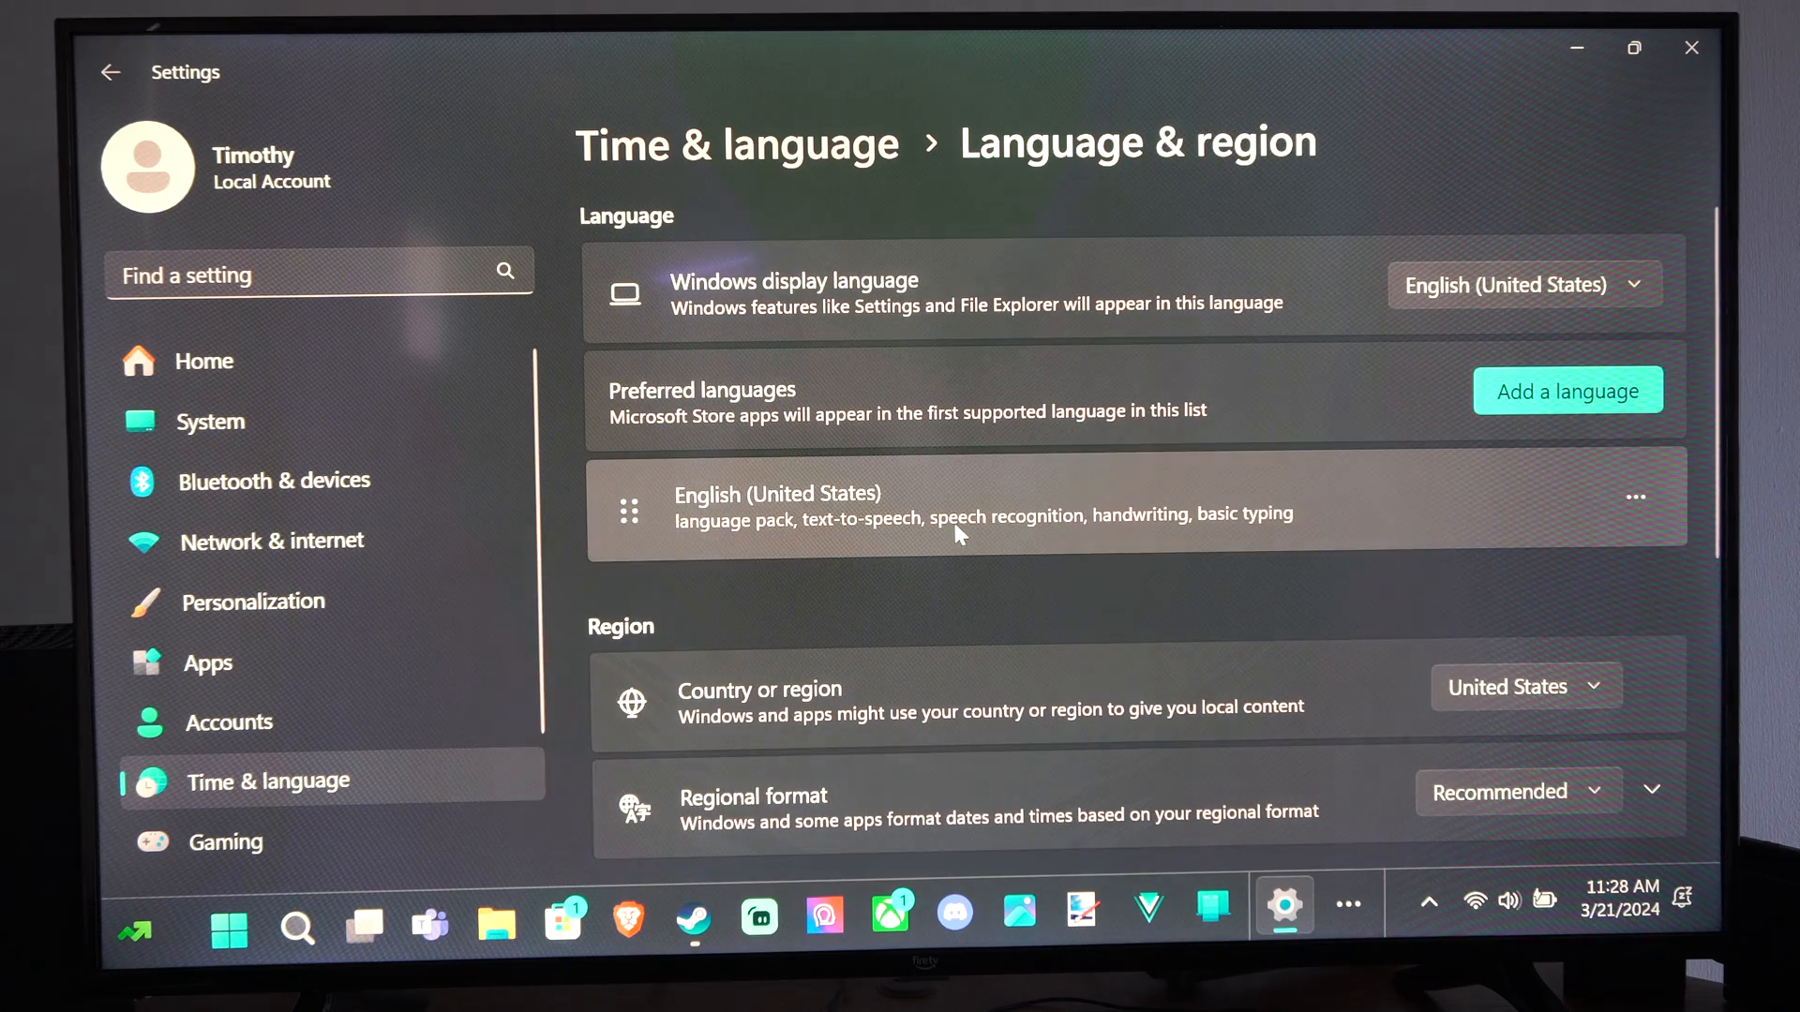
{"action": "scroll", "scroll_direction": "down", "scroll_amount": 3}
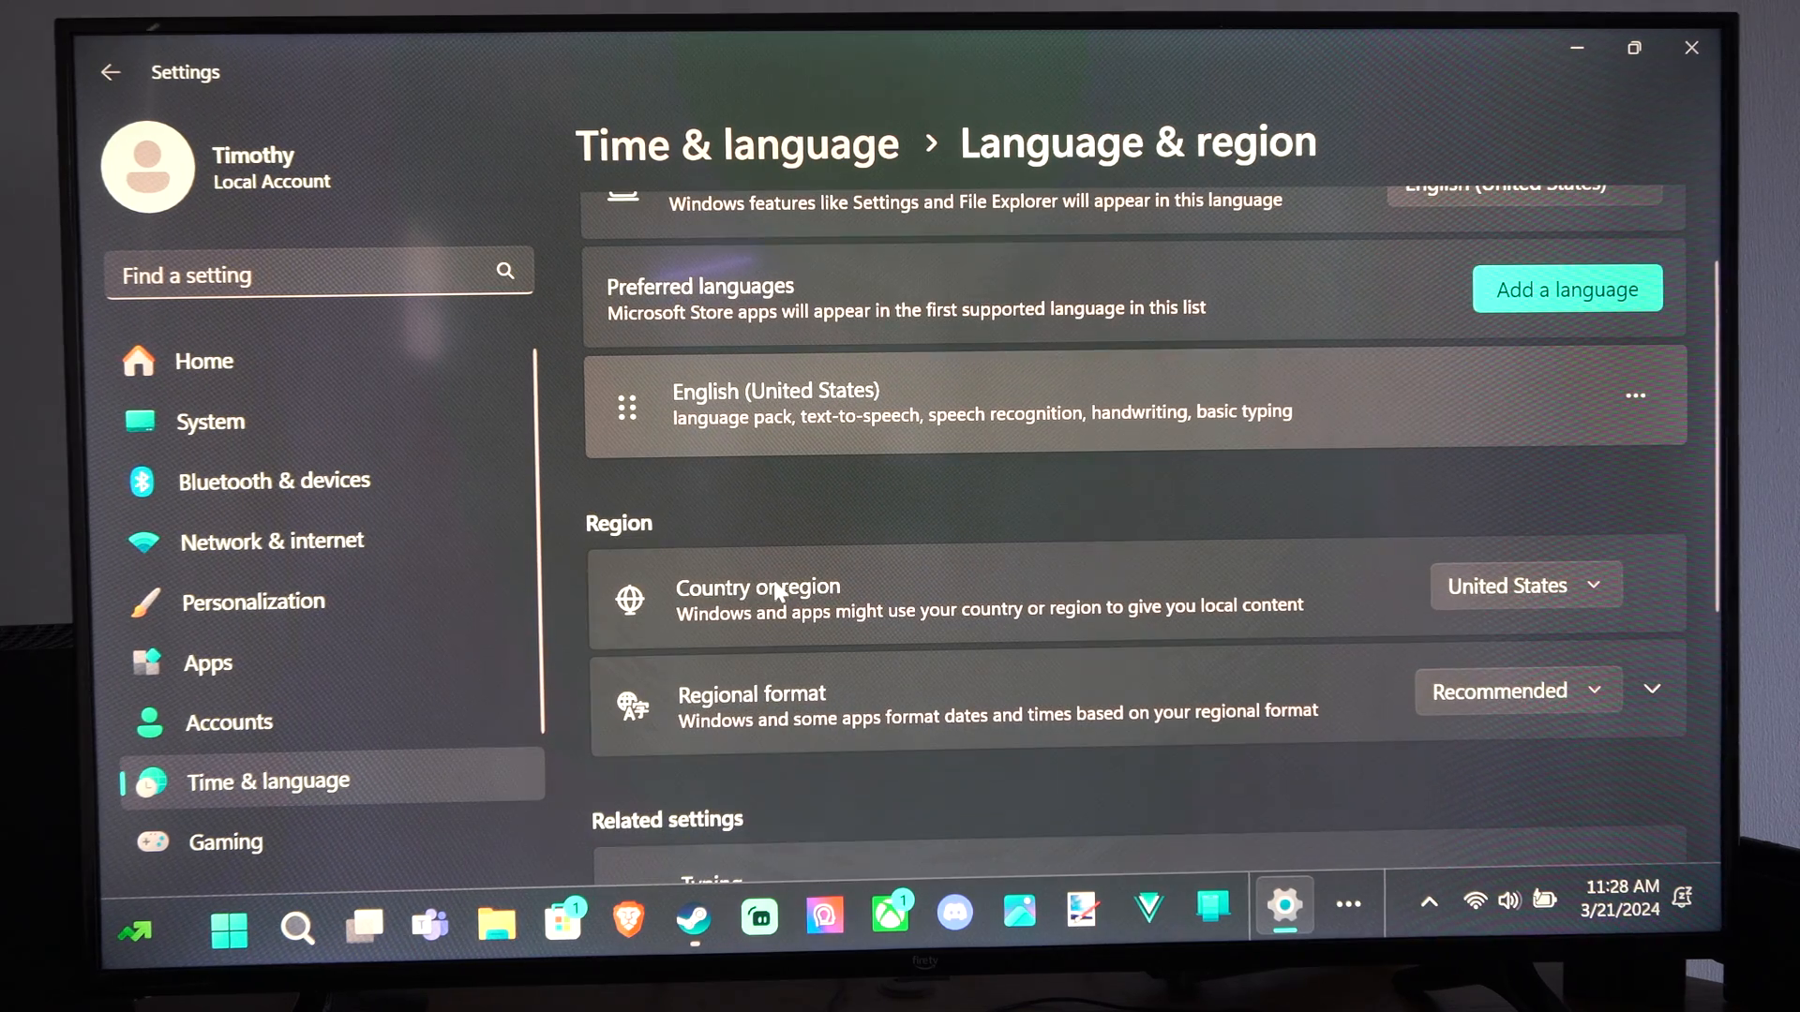
{"action": "left_click", "coordinate": [1520, 585]}
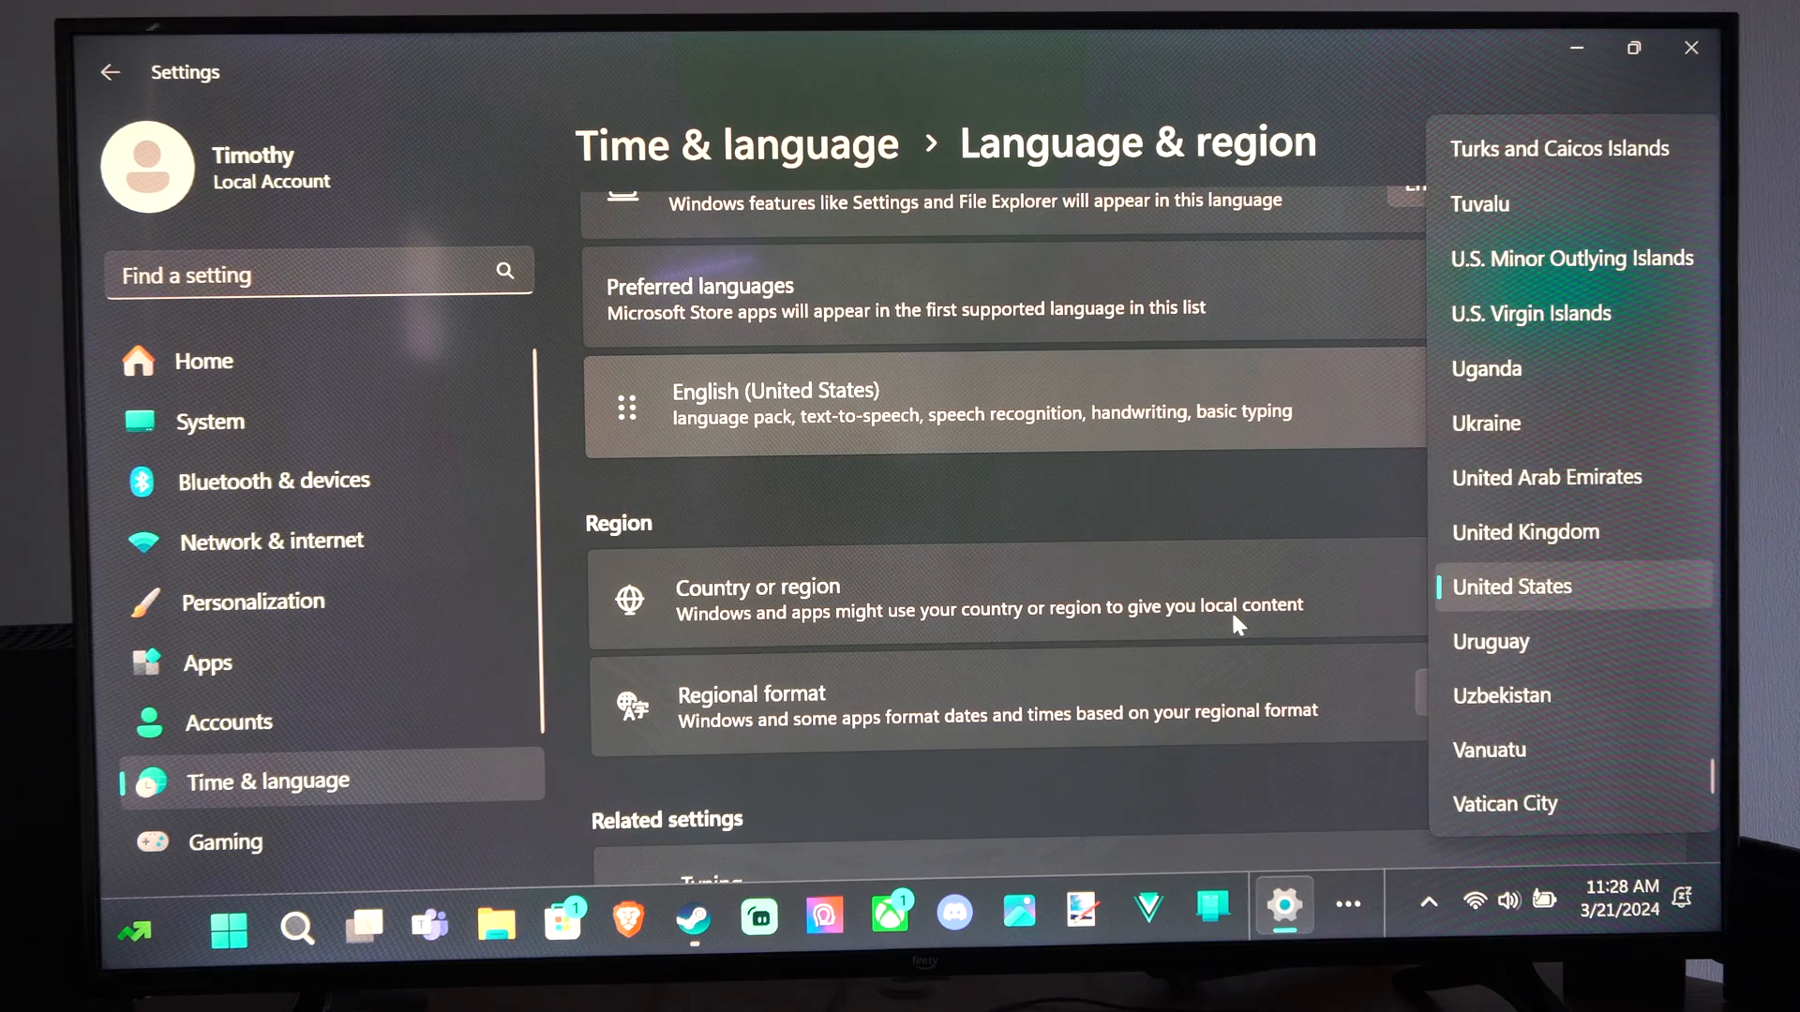
{"action": "left_click", "coordinate": [1513, 587]}
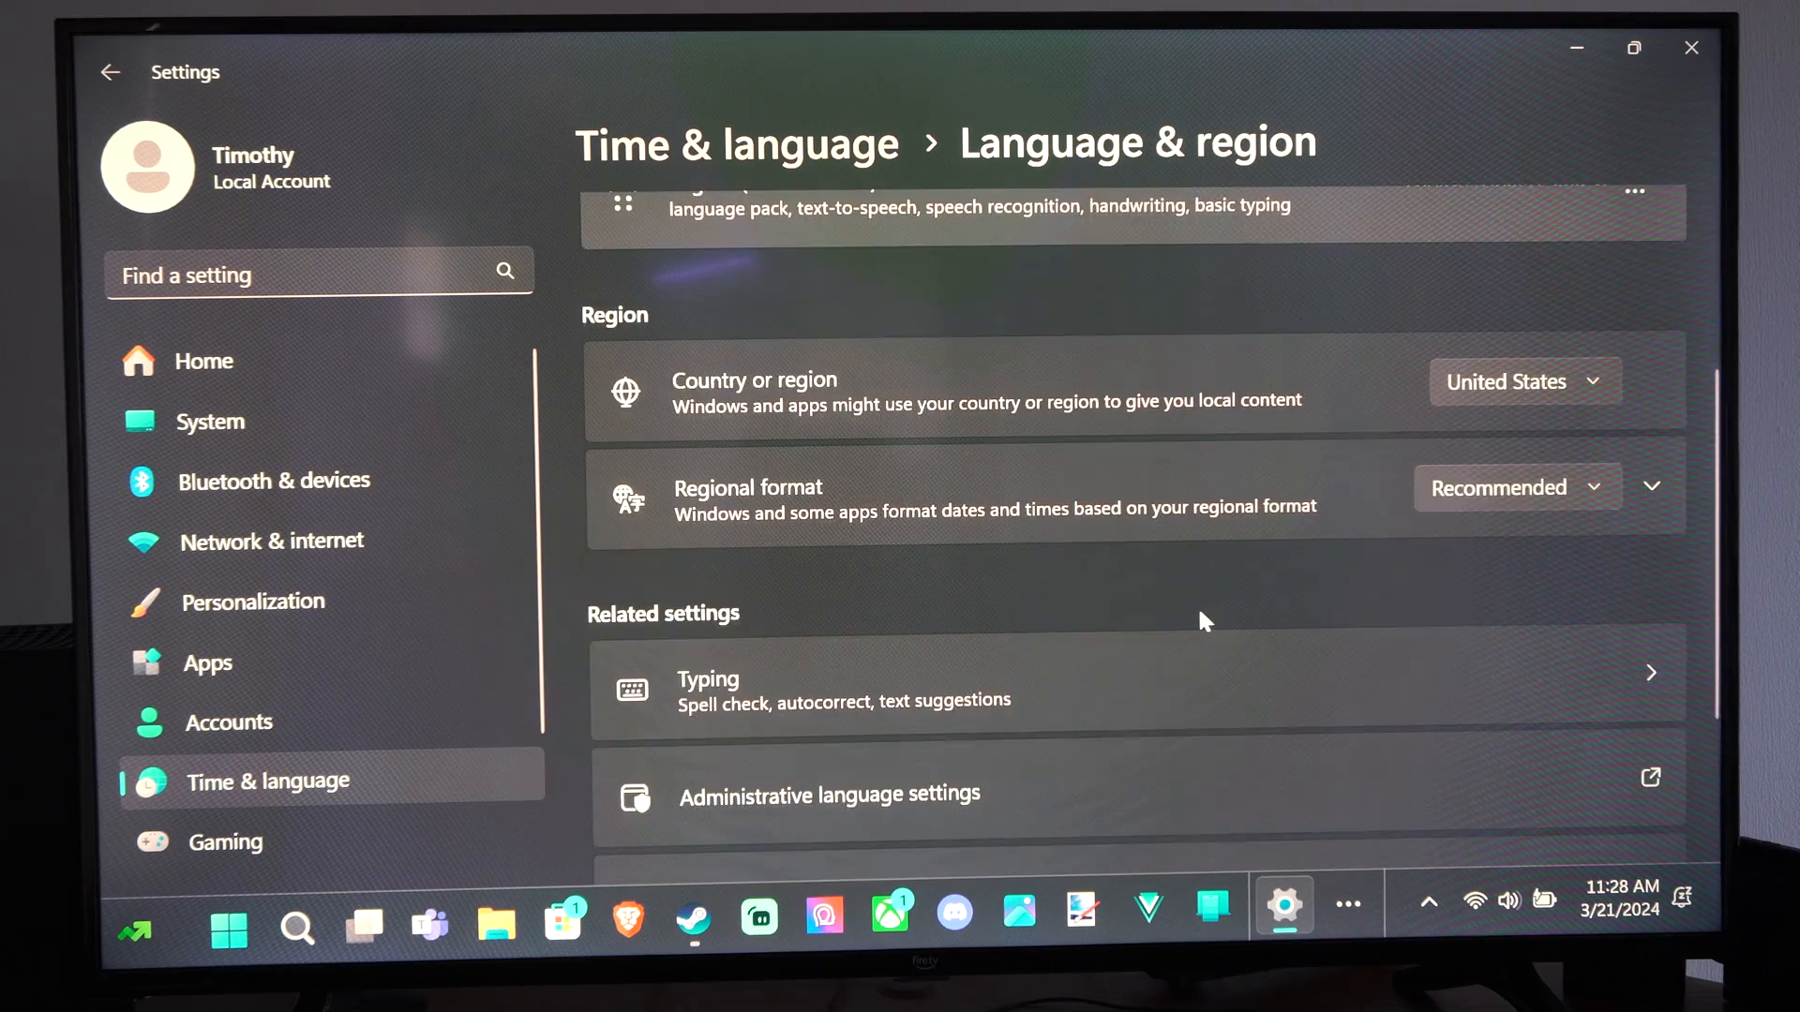
{"action": "scroll", "scroll_direction": "up", "scroll_amount": 3}
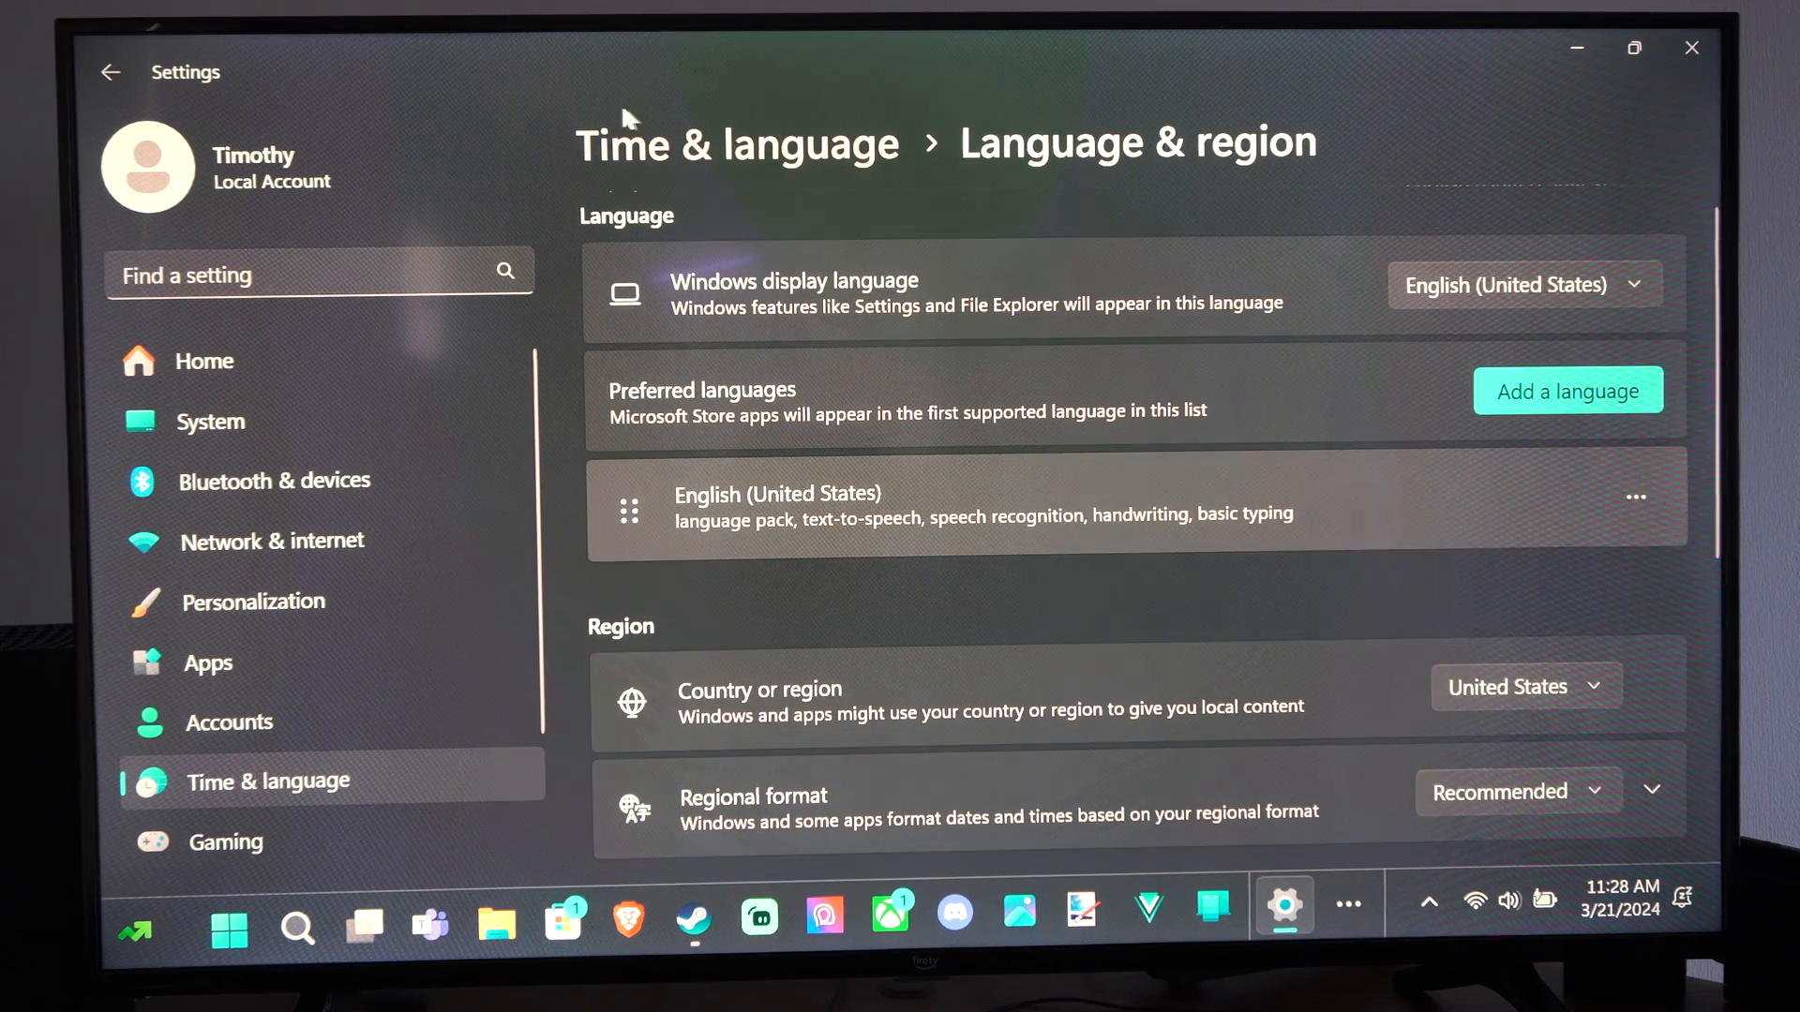